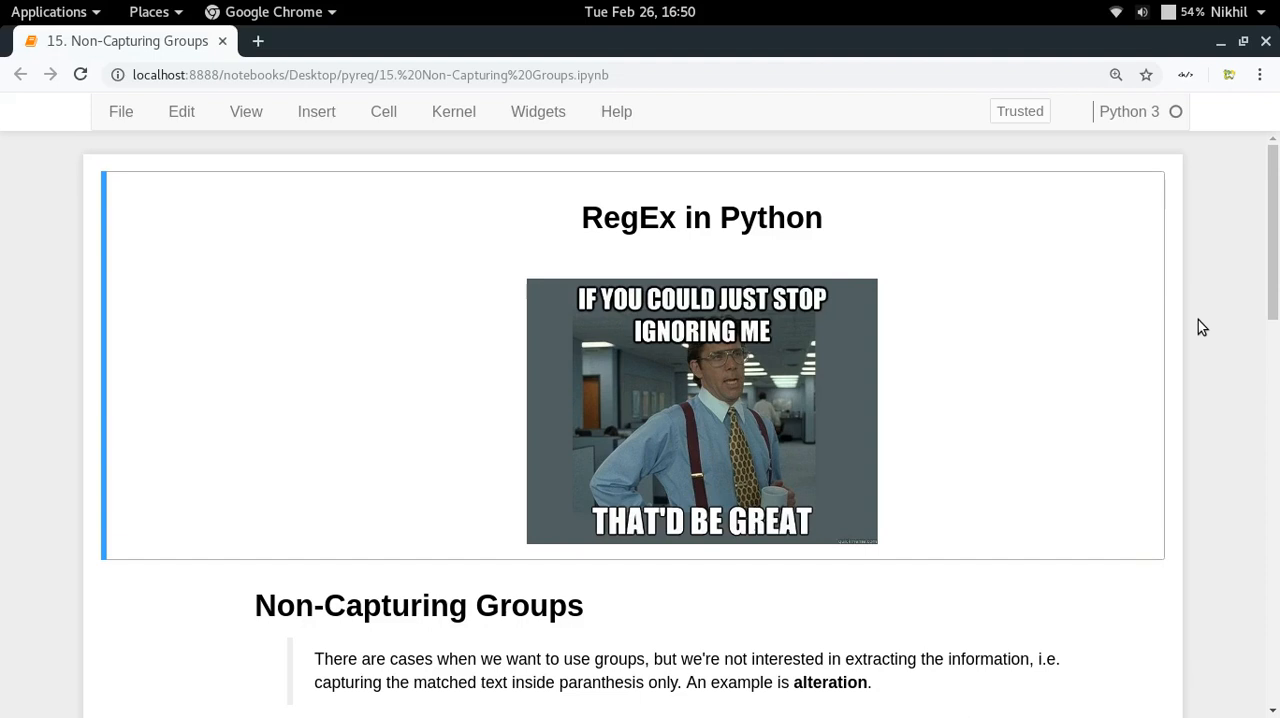
# Run the import re and txt cells, then compile the capturing pattern 'i love (cats|dogs)'
pyautogui.scroll(-3)
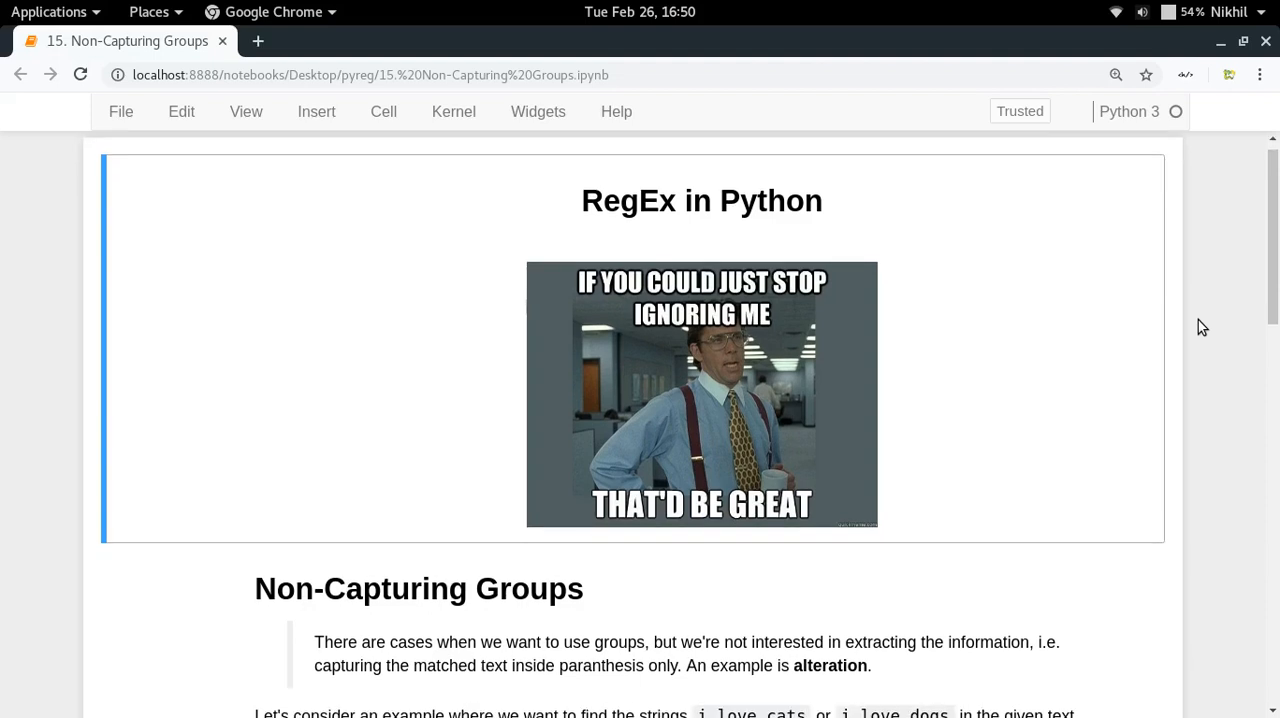
pyautogui.moveTo(878, 596)
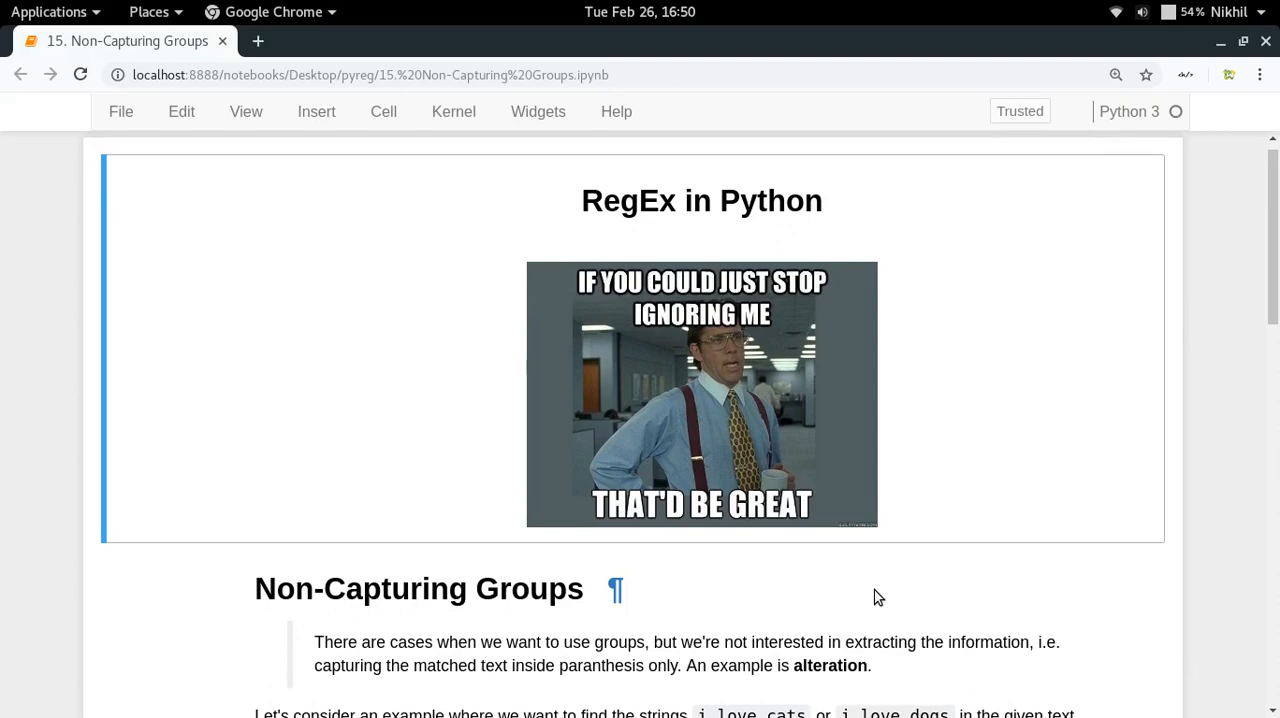
pyautogui.scroll(-3)
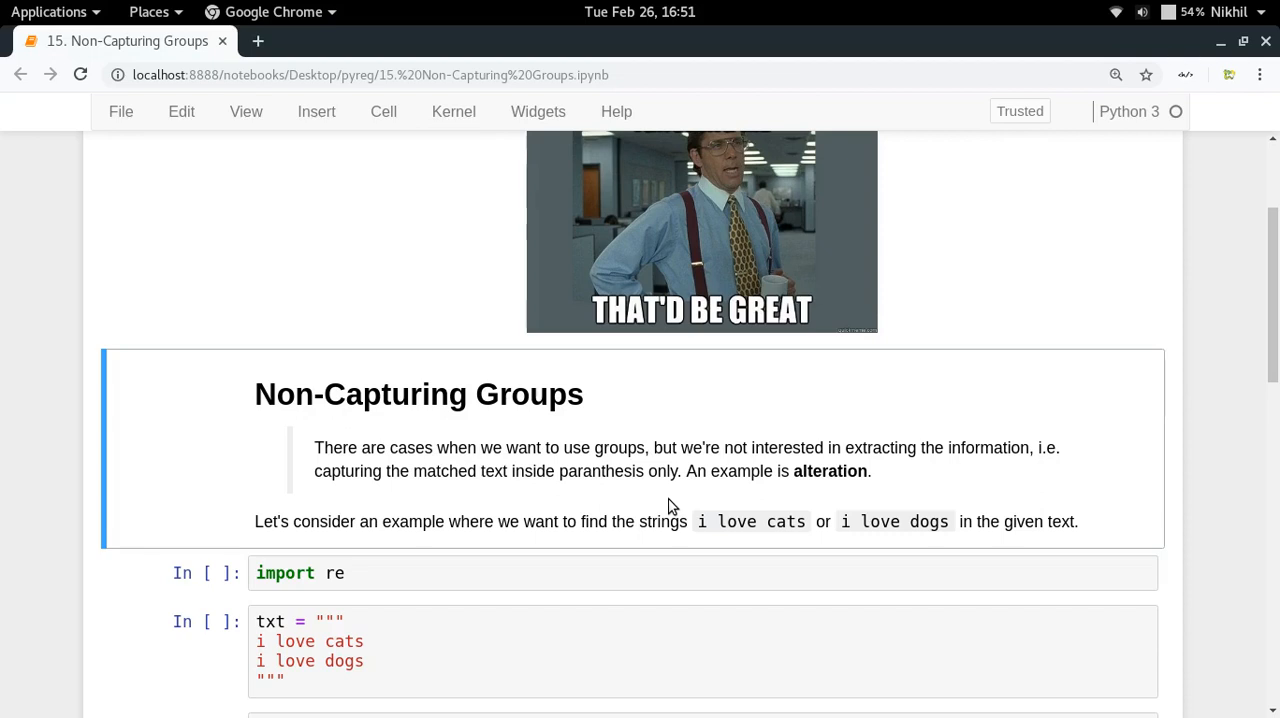
pyautogui.scroll(-3)
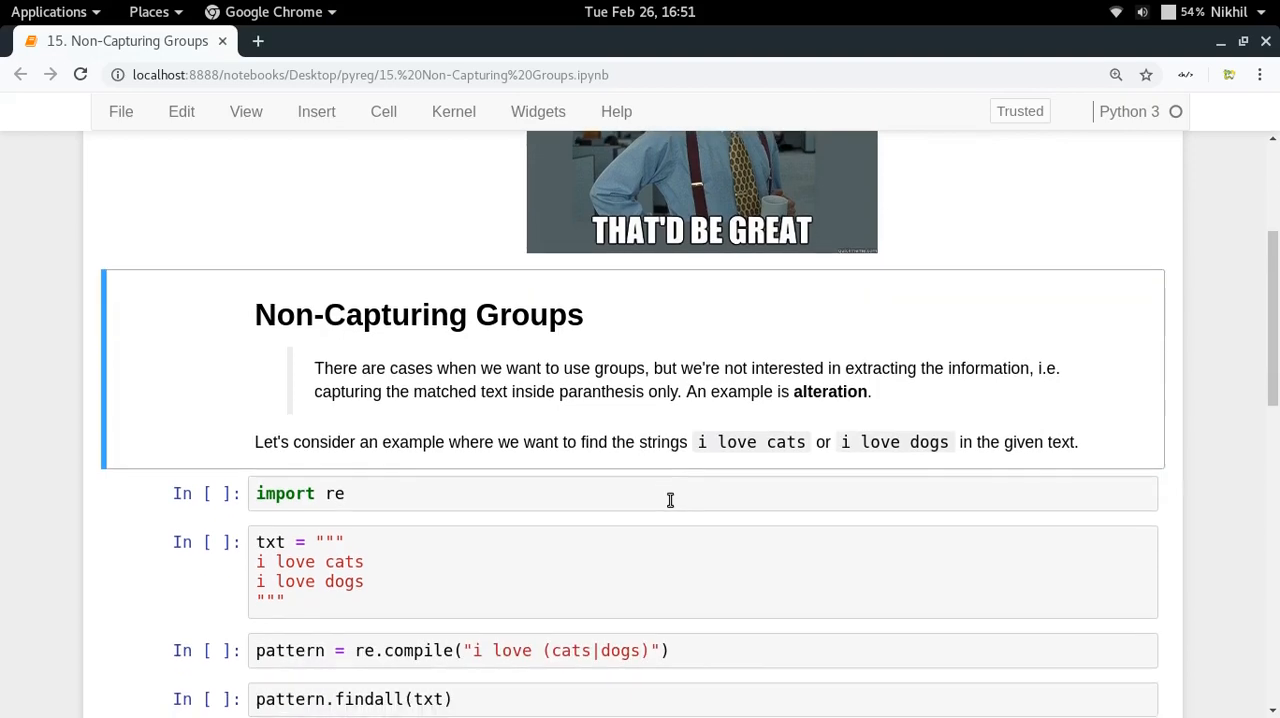
pyautogui.scroll(-3)
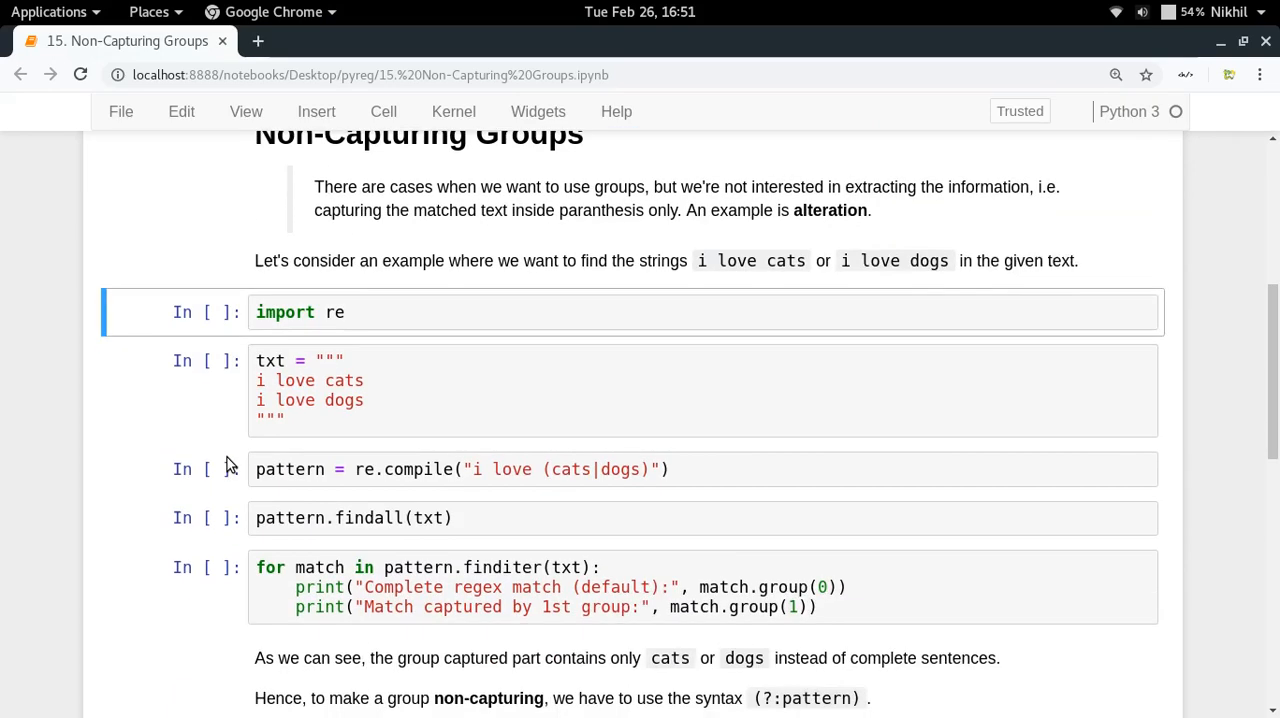
pyautogui.press('shift+Return')
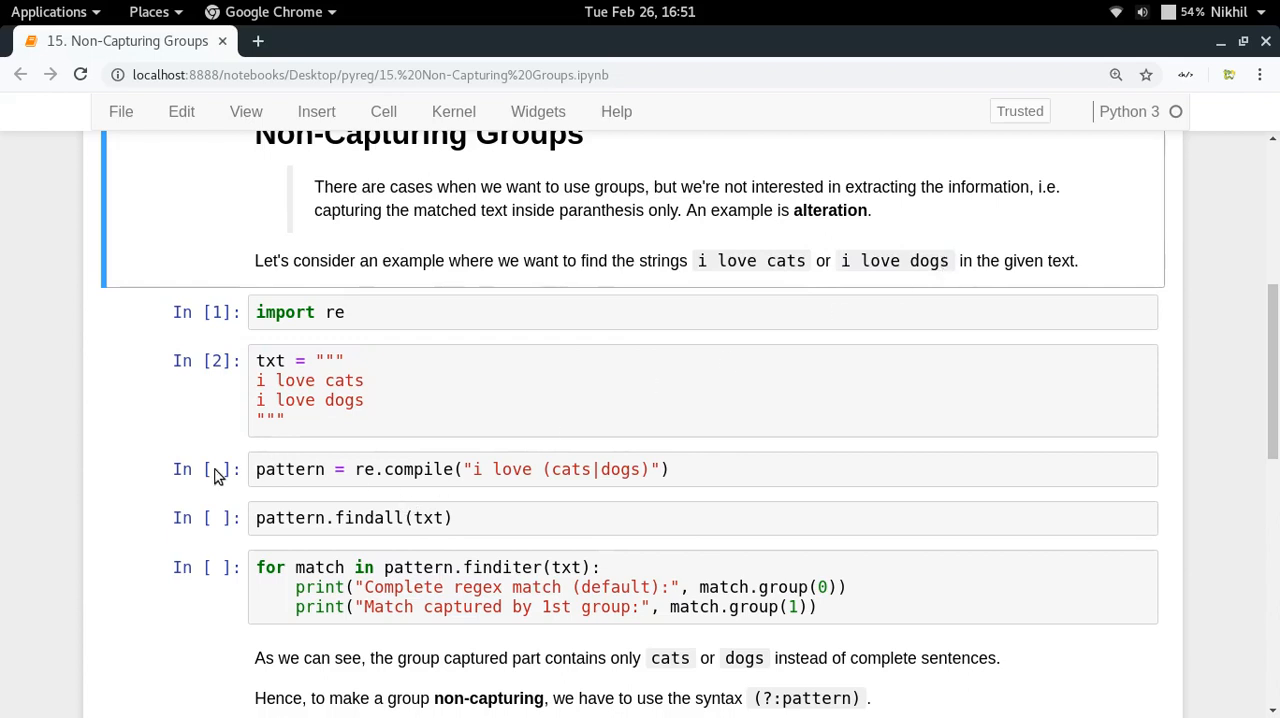
pyautogui.click(540, 468)
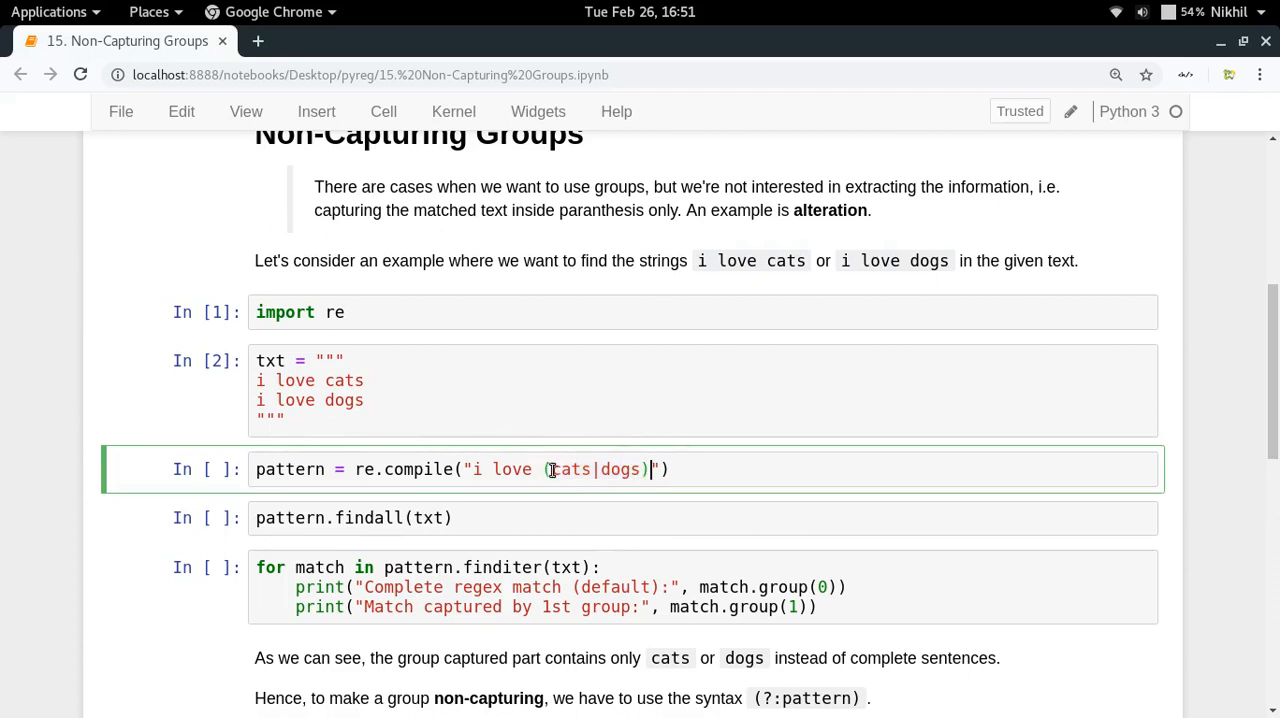
pyautogui.doubleClick(600, 468)
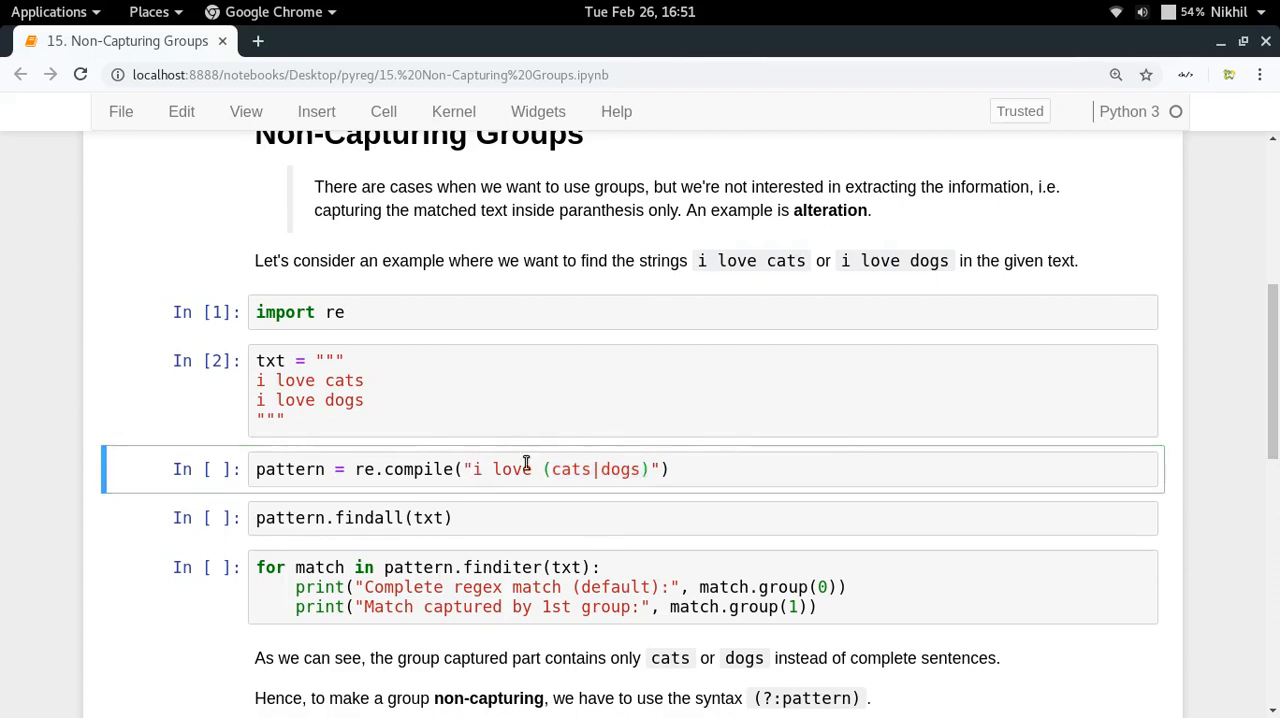
pyautogui.press('shift+Return')
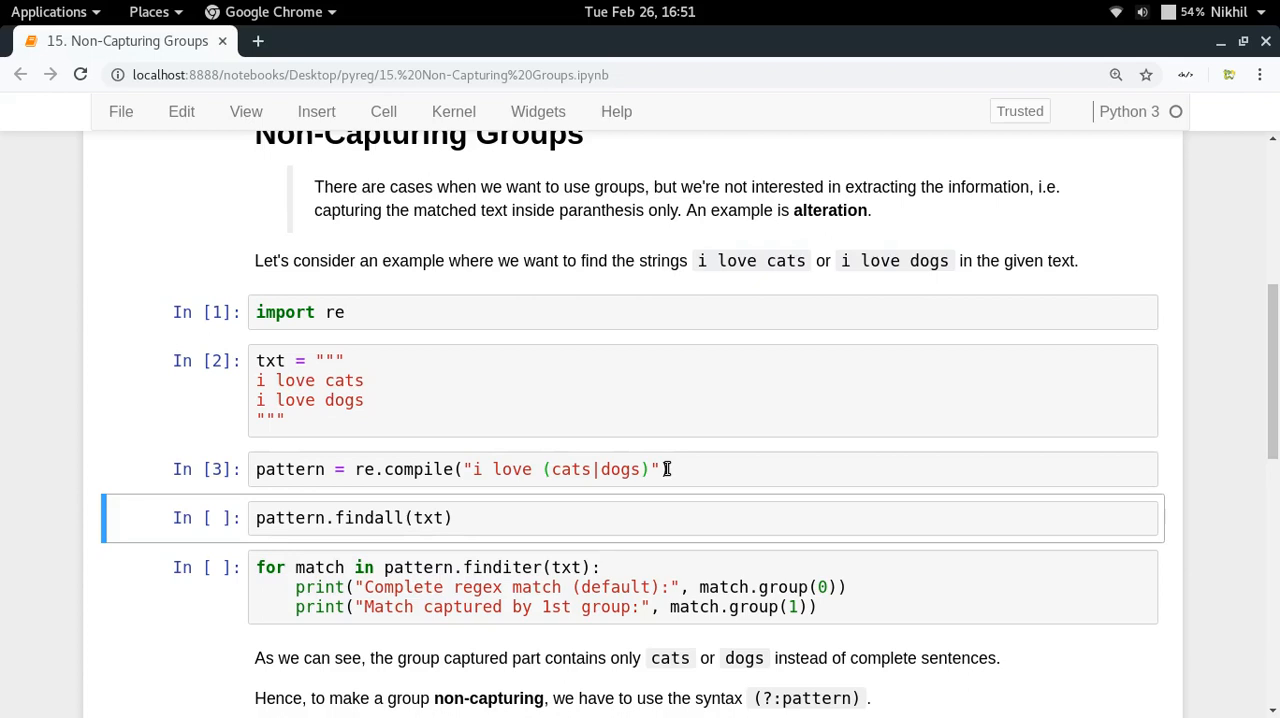
# Run pattern.findall(txt) so it returns ['cats', 'dogs'] and point out the (cats|dogs) group
pyautogui.press('shift+Return')
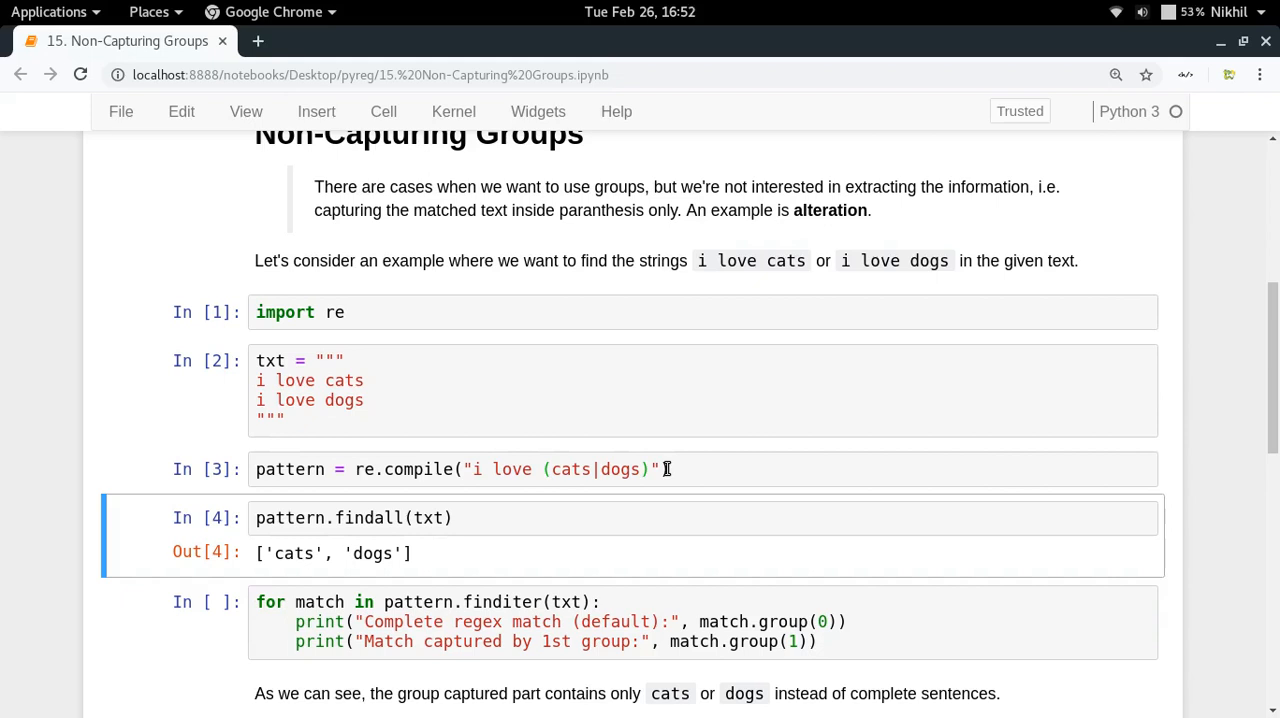
pyautogui.moveTo(550, 468)
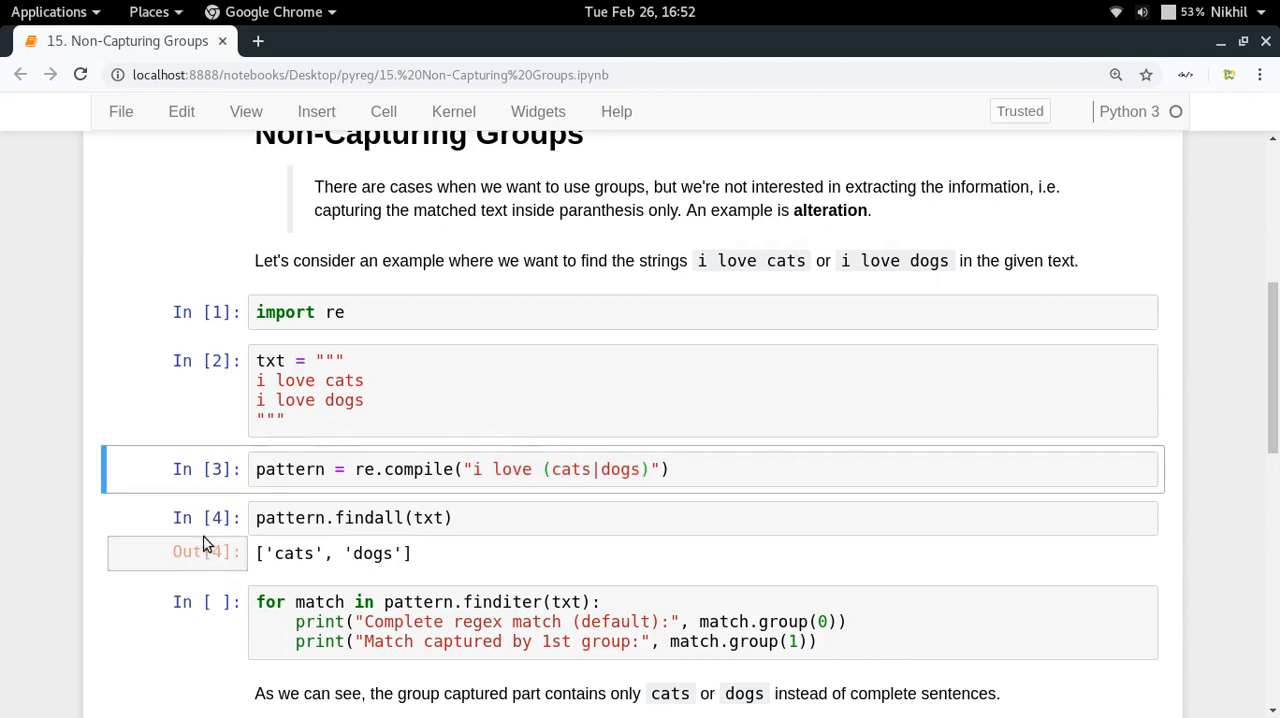
pyautogui.click(350, 516)
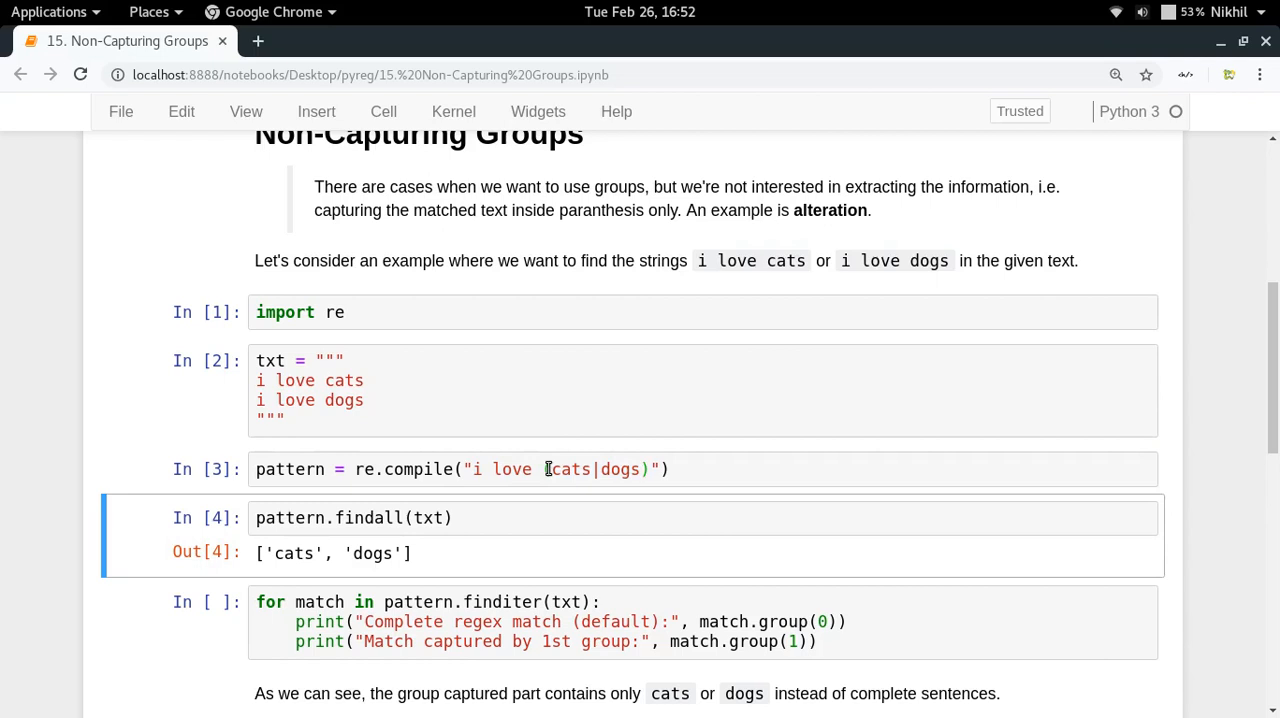
pyautogui.click(550, 468)
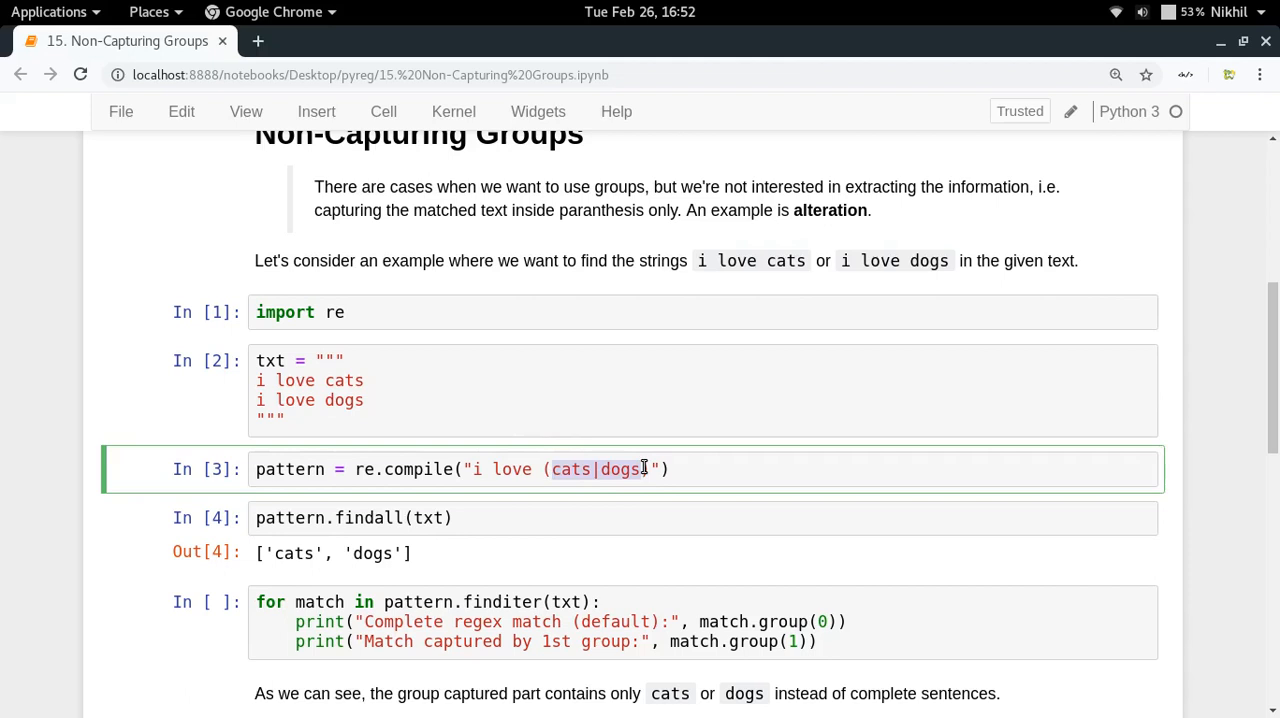
pyautogui.scroll(-3)
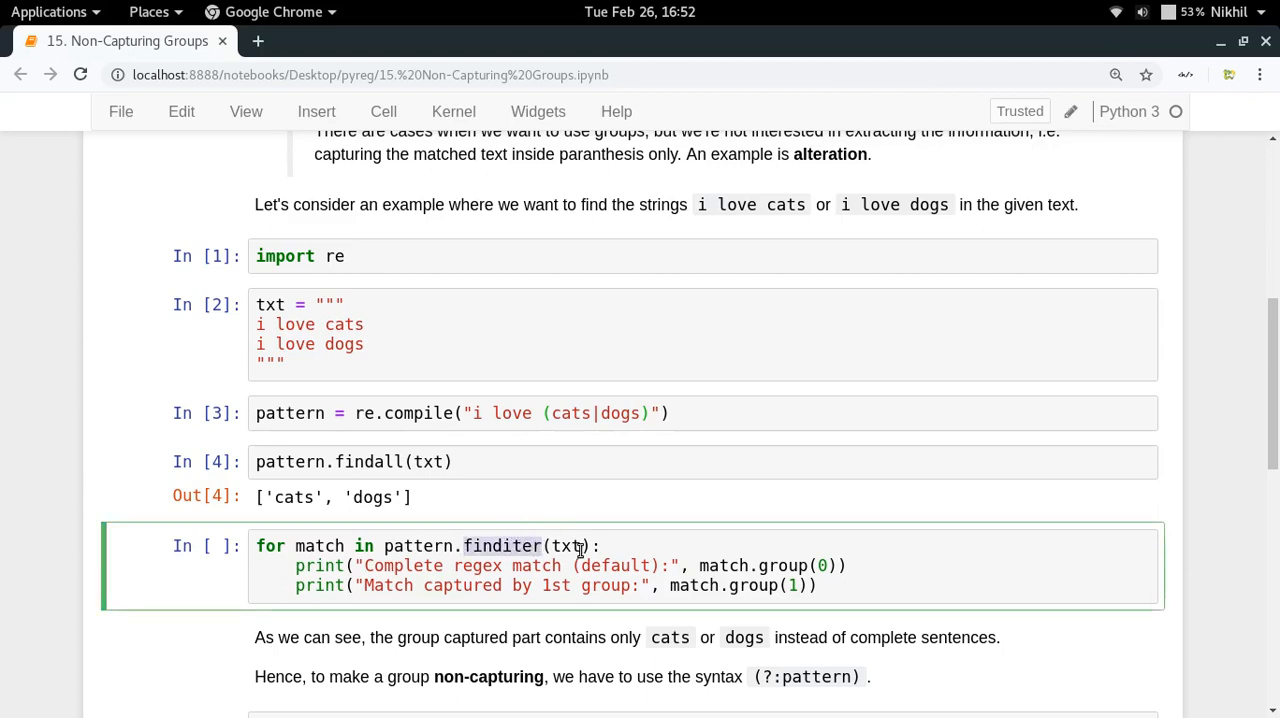
pyautogui.moveTo(848, 586)
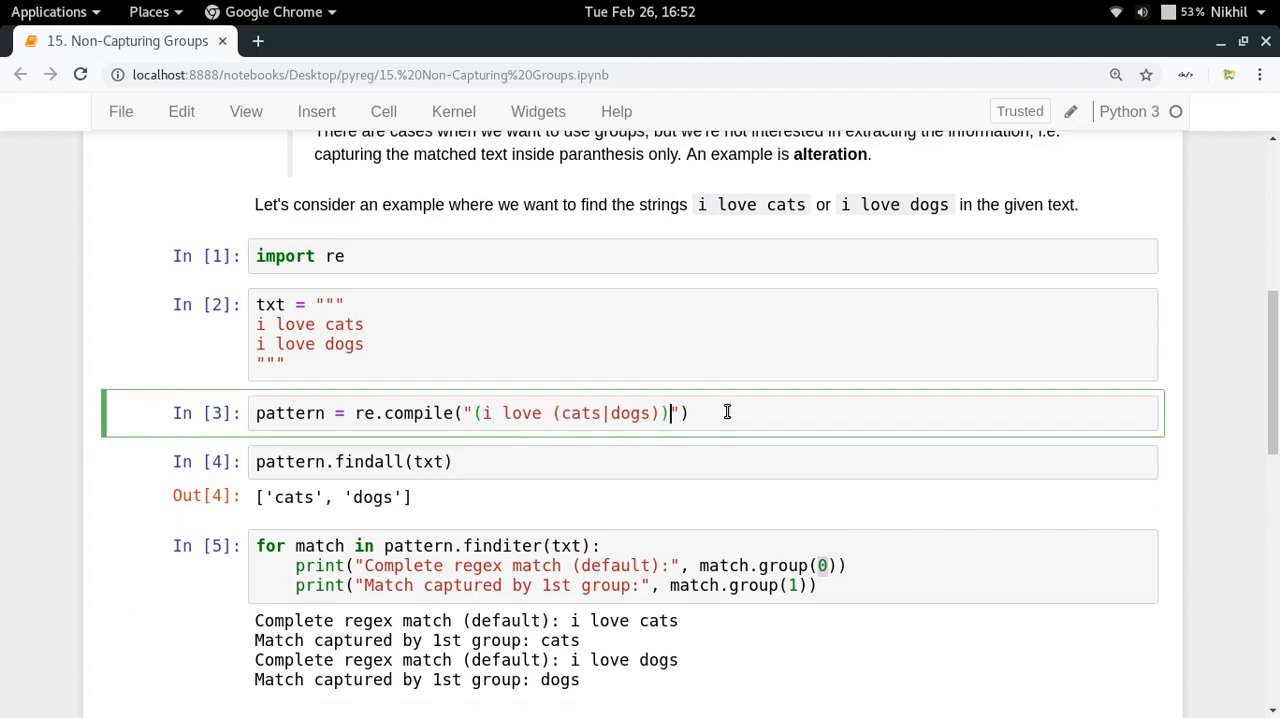
# Revert the temporary outer parentheses and highlight 'i love cats' in the txt sentences
pyautogui.press('BackSpace')
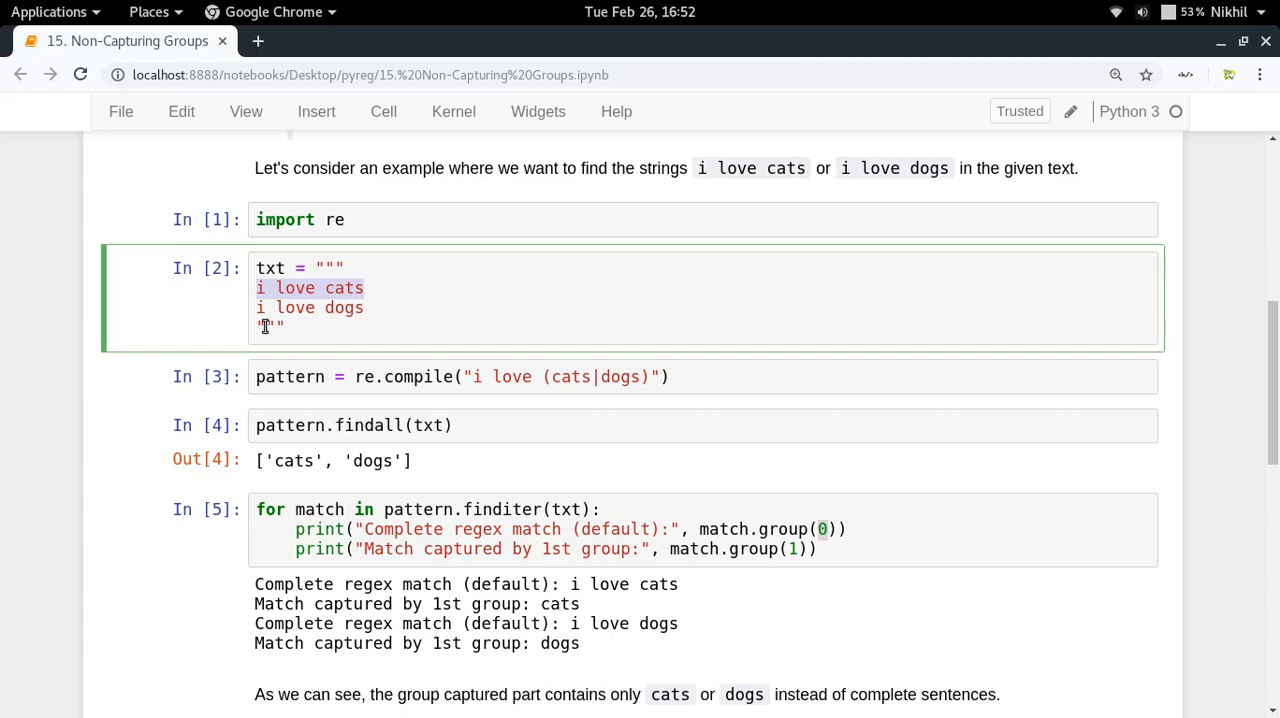
pyautogui.click(792, 548)
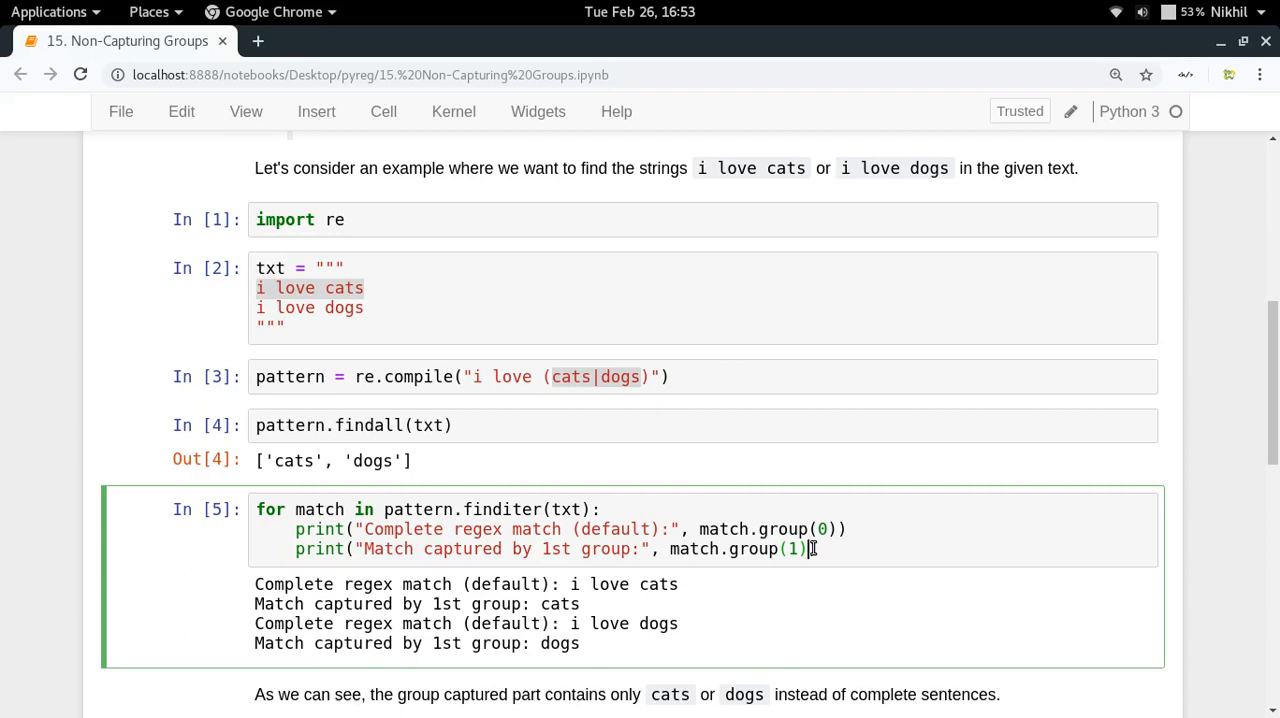
pyautogui.scroll(-3)
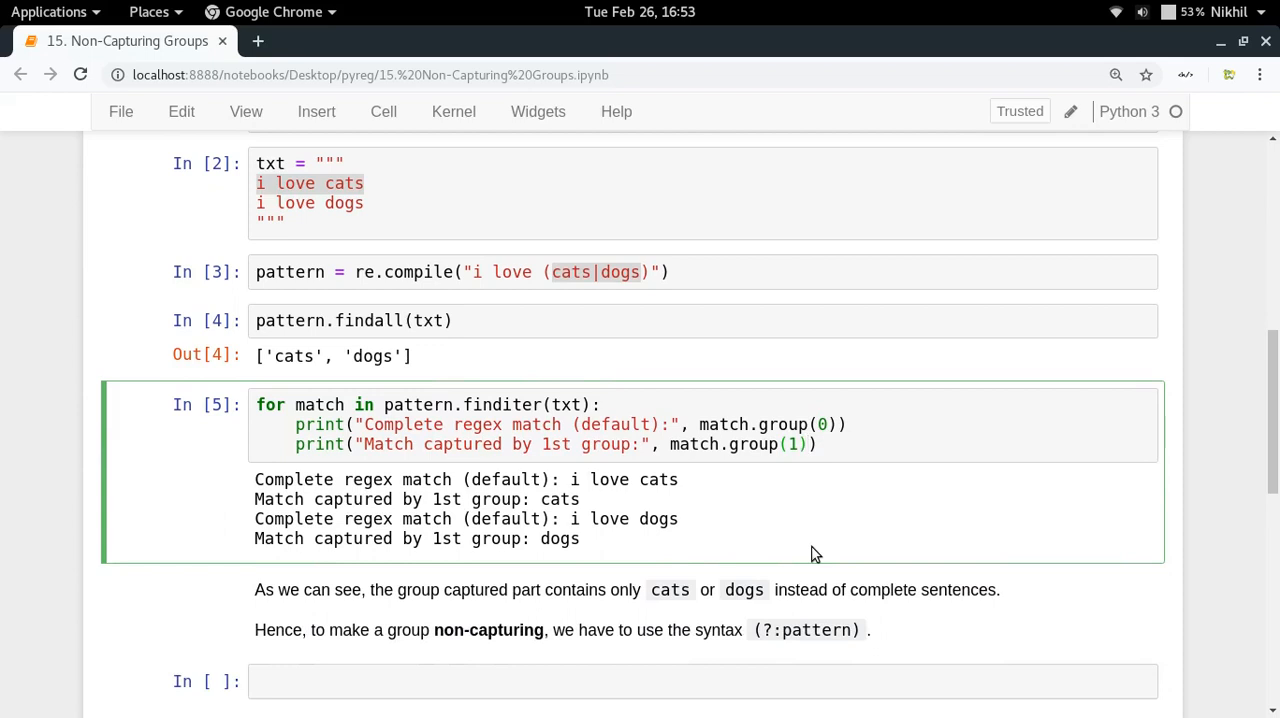
# Write and run pattern = re.compile('i love (?:cats|dogs)') with the non-capturing group
pyautogui.scroll(-3)
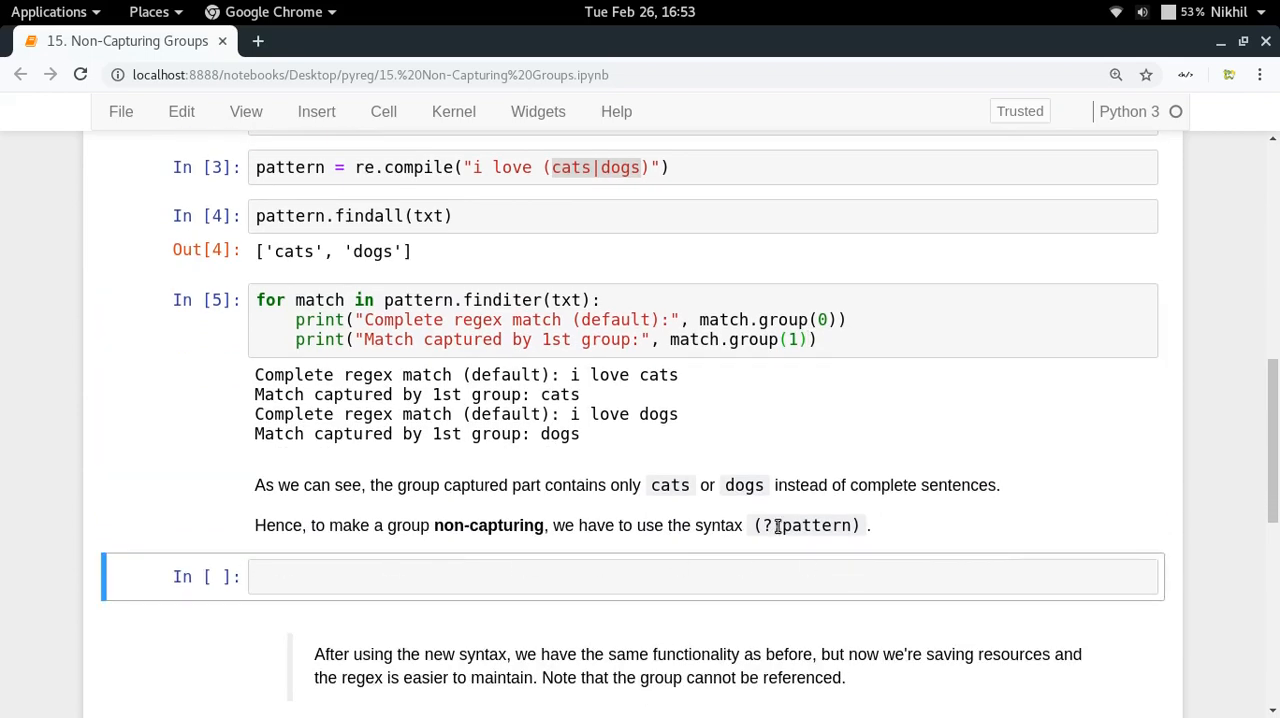
pyautogui.doubleClick(804, 524)
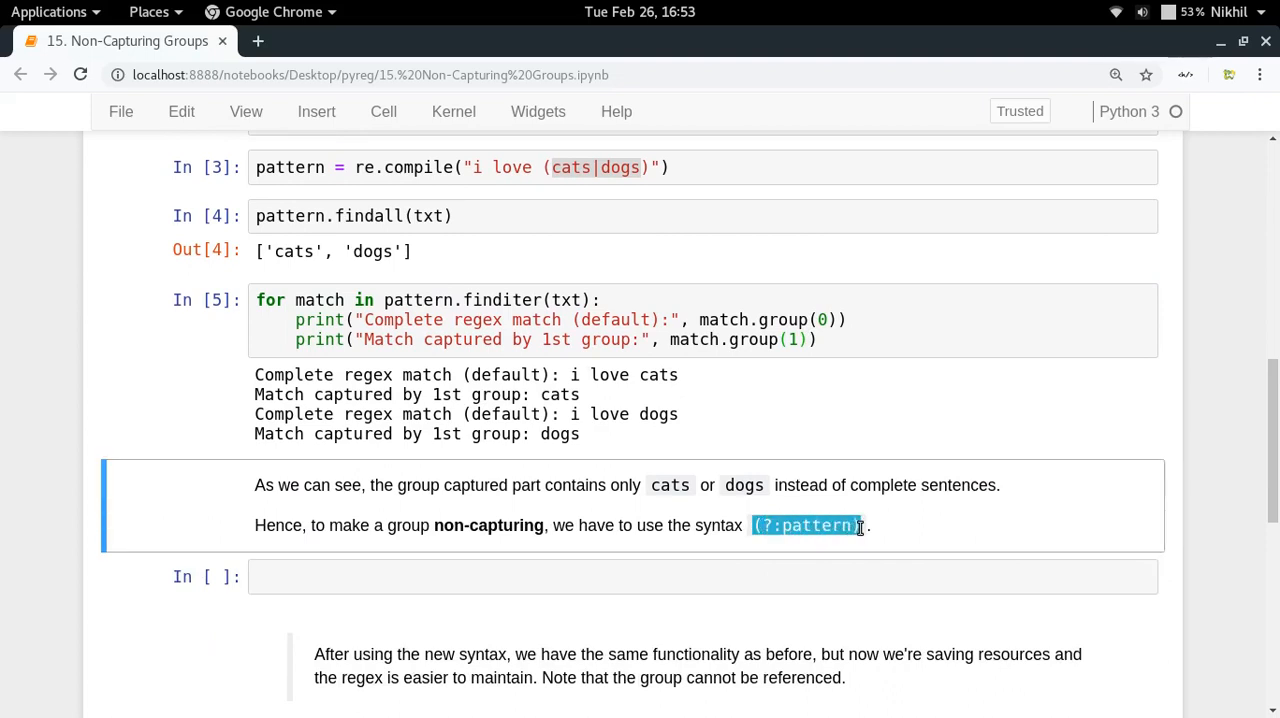
pyautogui.click(450, 576)
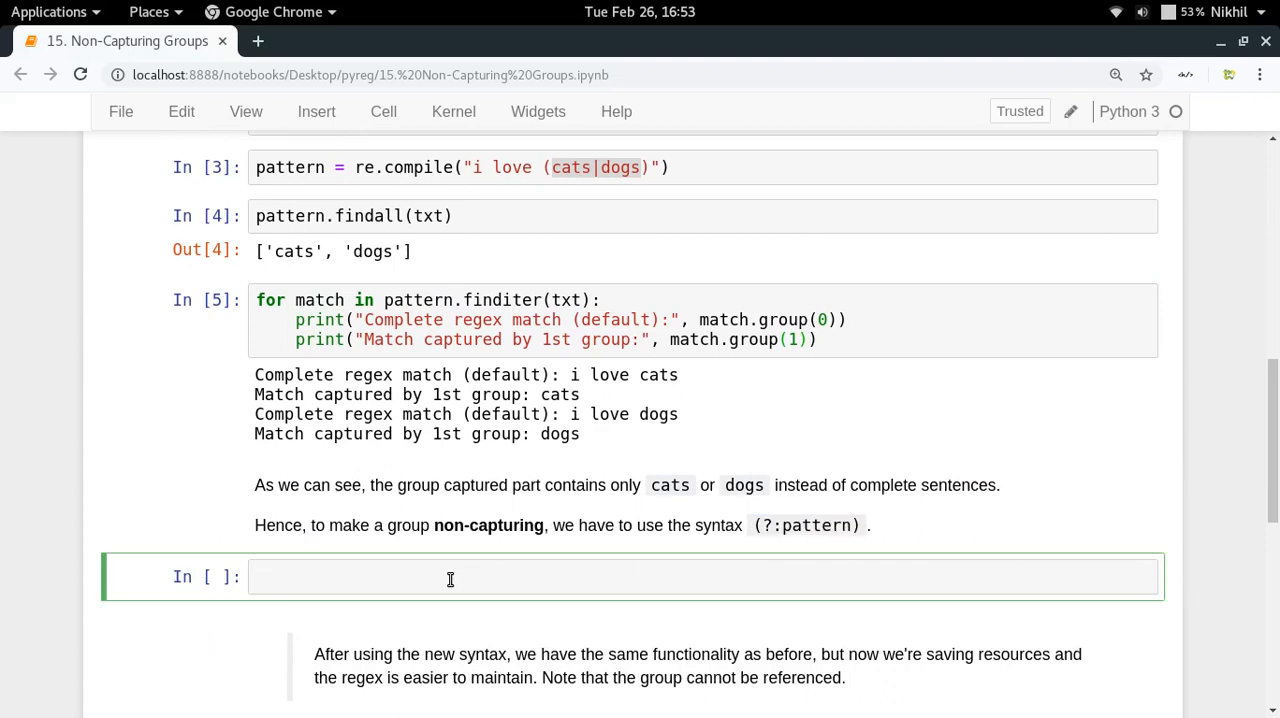
pyautogui.write('pattern = re.')
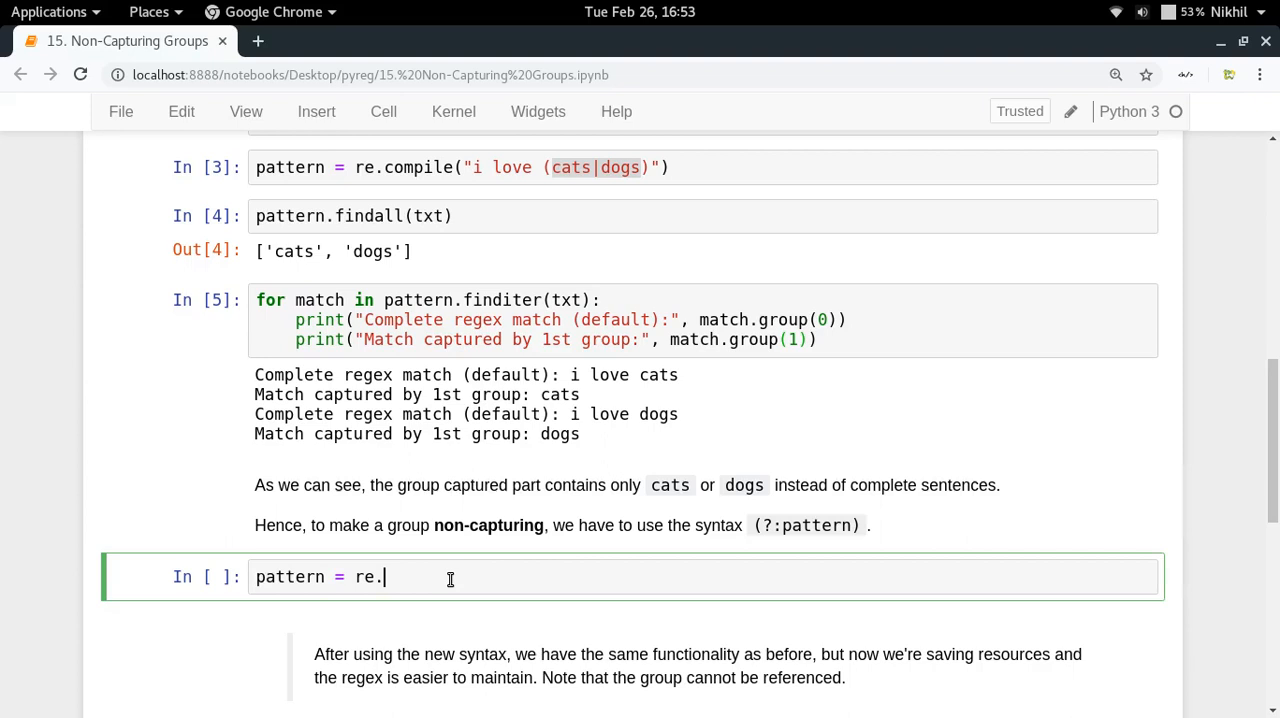
pyautogui.write('compile()')
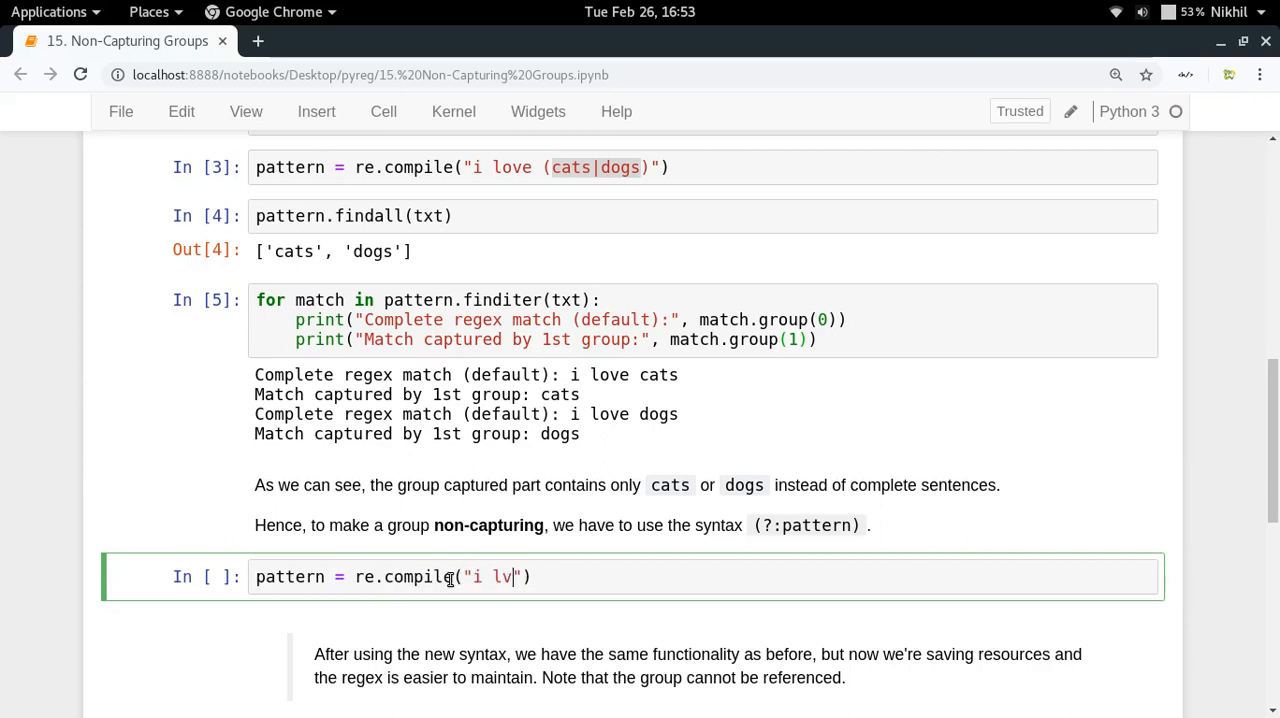
pyautogui.write('ove {c}')
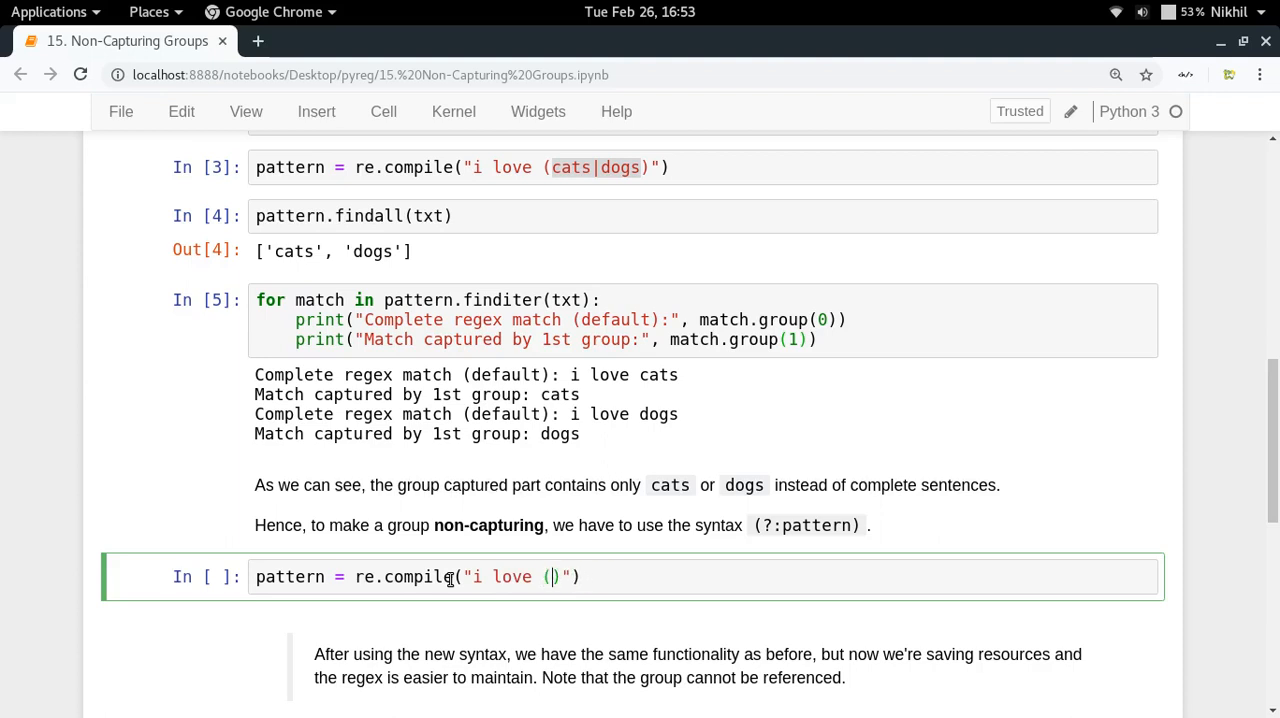
pyautogui.write('cats|d')
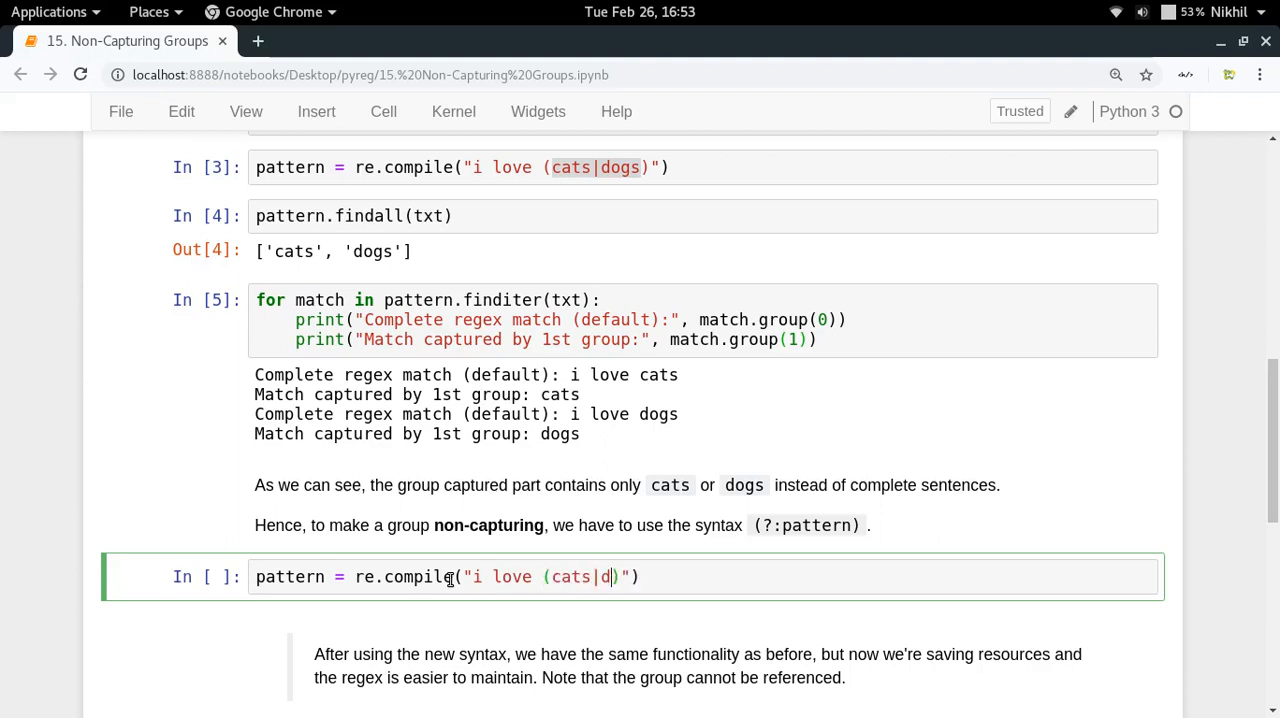
pyautogui.write('ogs')
pyautogui.write('p')
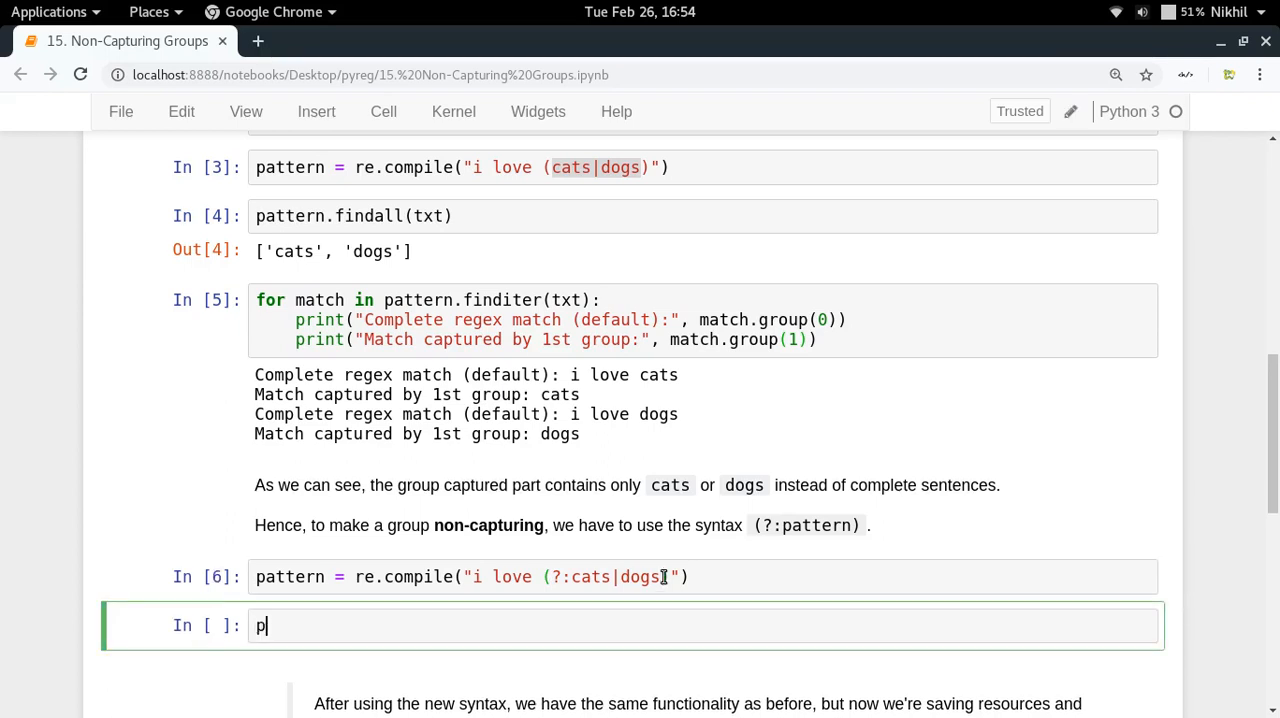
# Add pattern.findall(txt) in a new cell so it returns ['i love cats', 'i love dogs']
pyautogui.write('attern.')
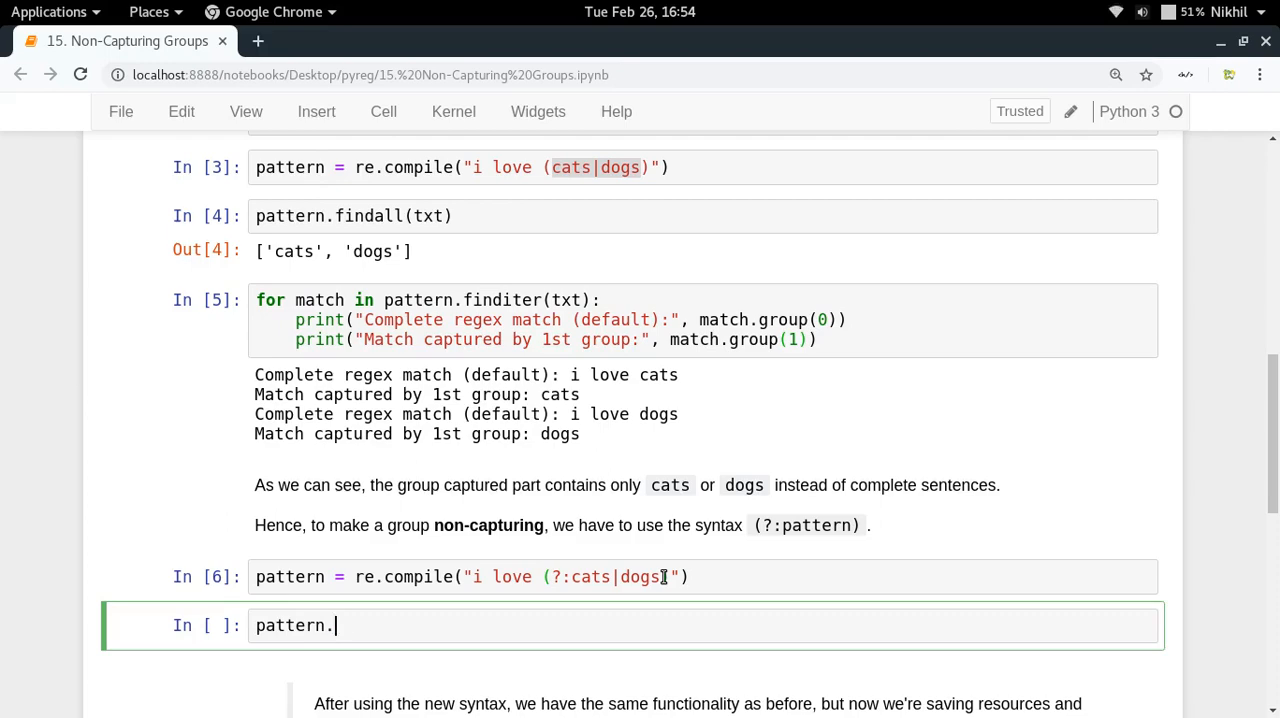
pyautogui.write('findall(txt')
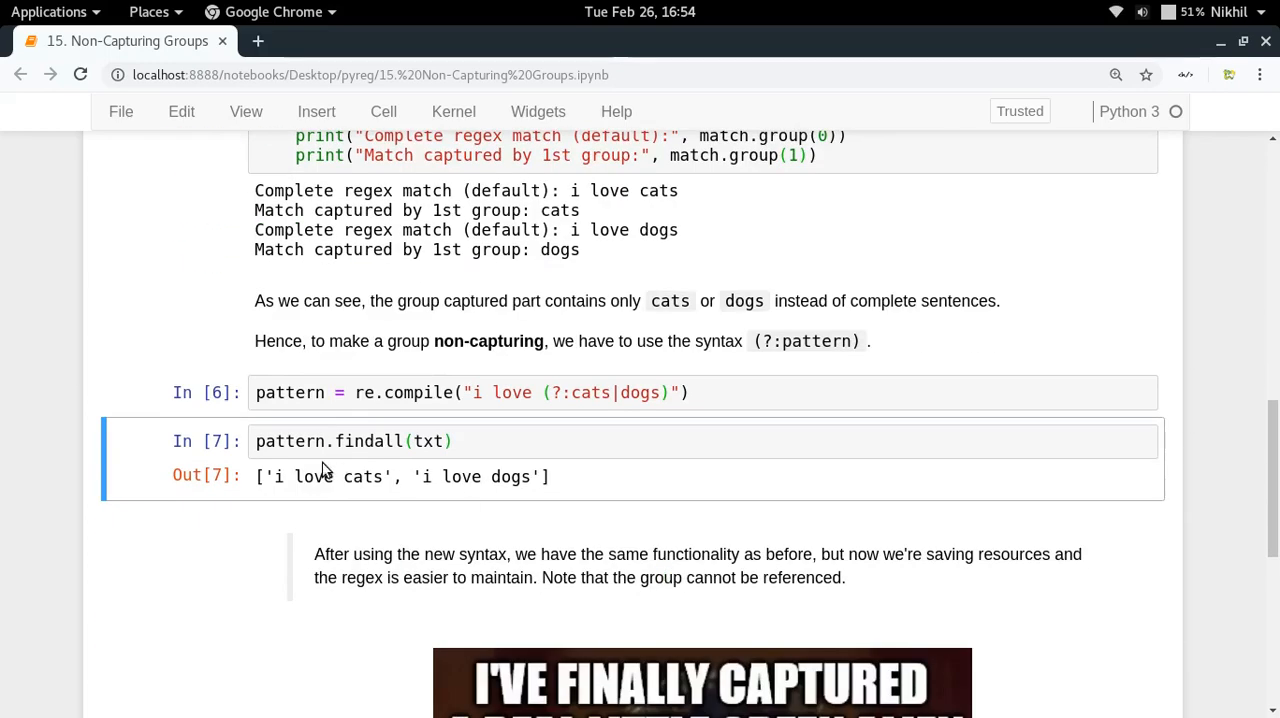
pyautogui.doubleClick(328, 476)
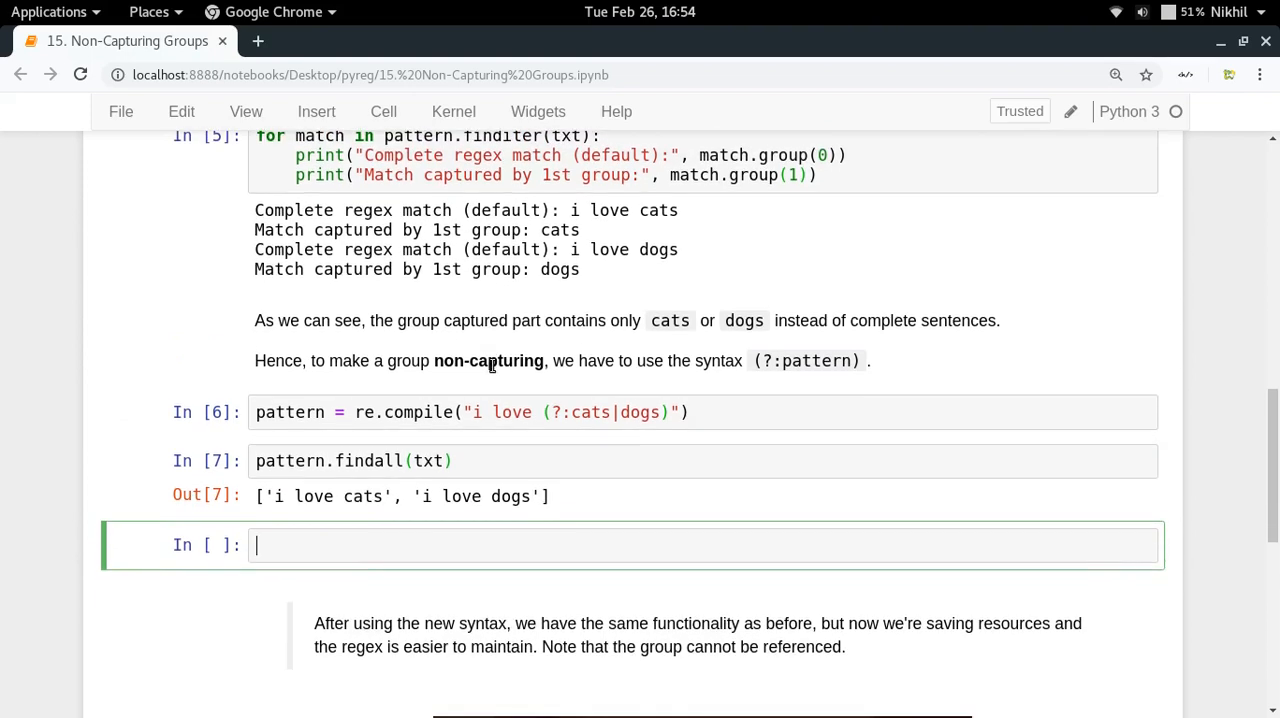
# Write a for match in pattern.finditer(txt): loop header in a new cell
pyautogui.write('matches')
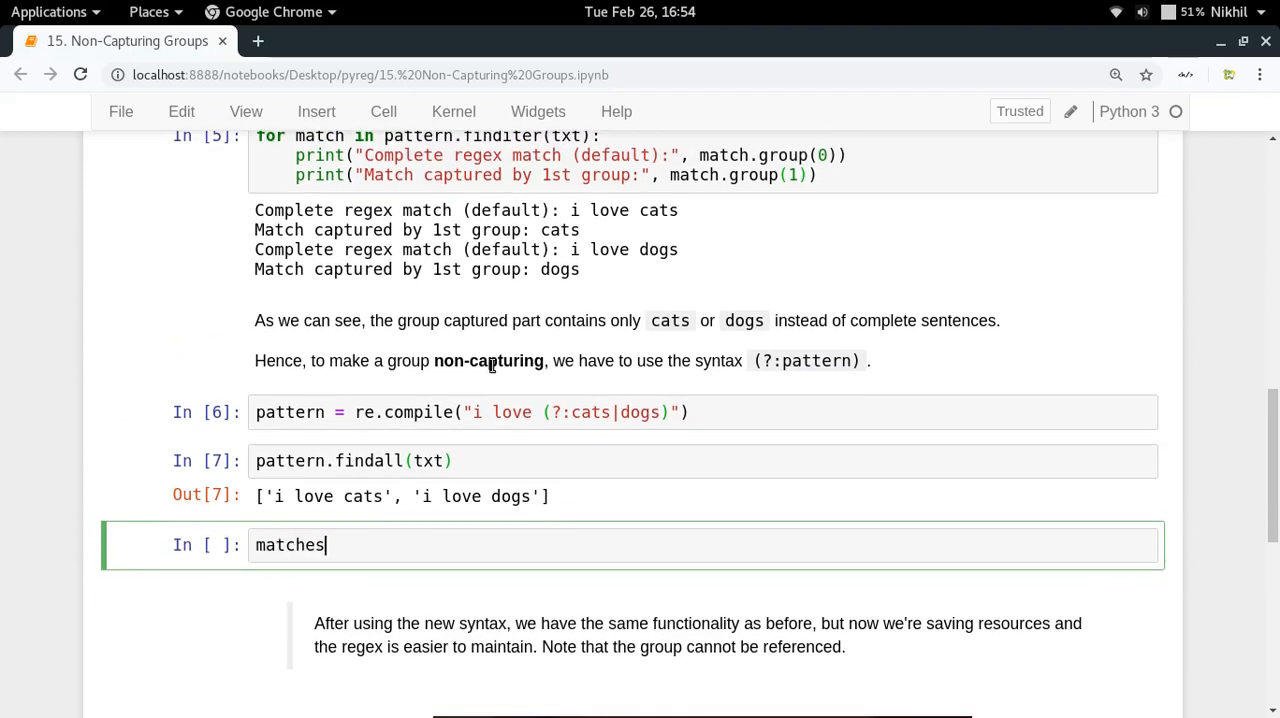
pyautogui.write('= pattern.')
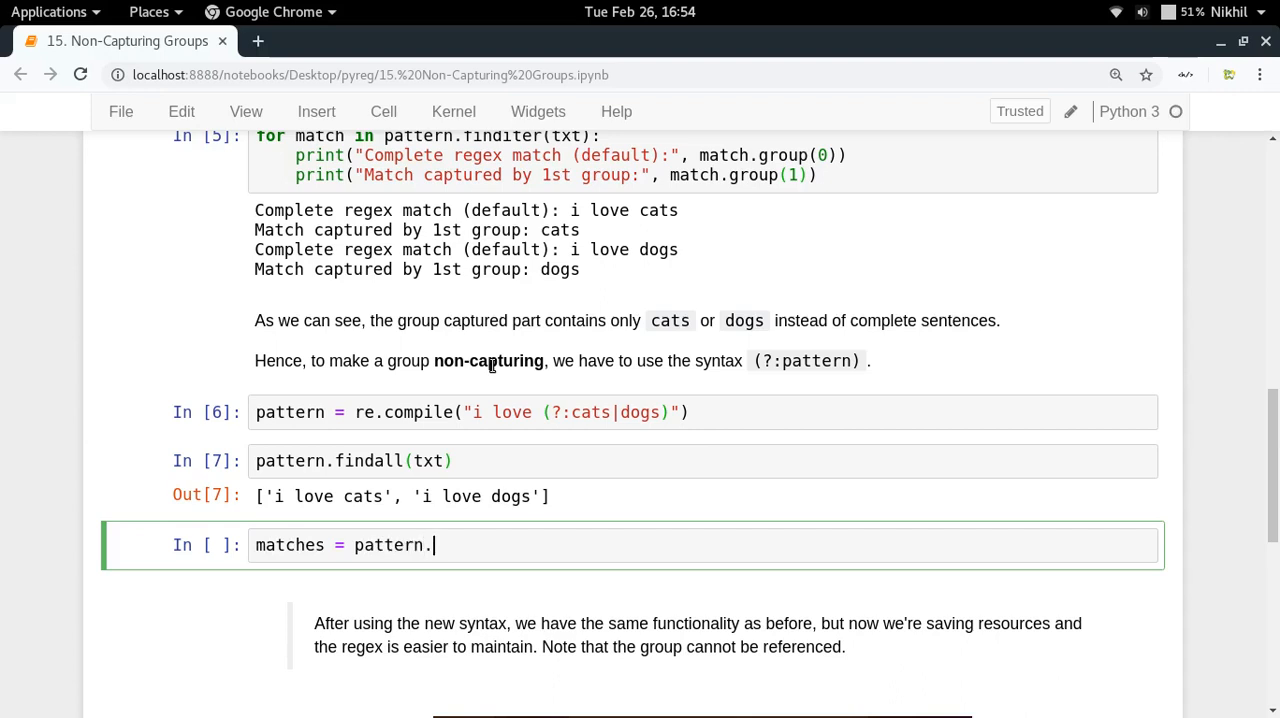
pyautogui.write('f')
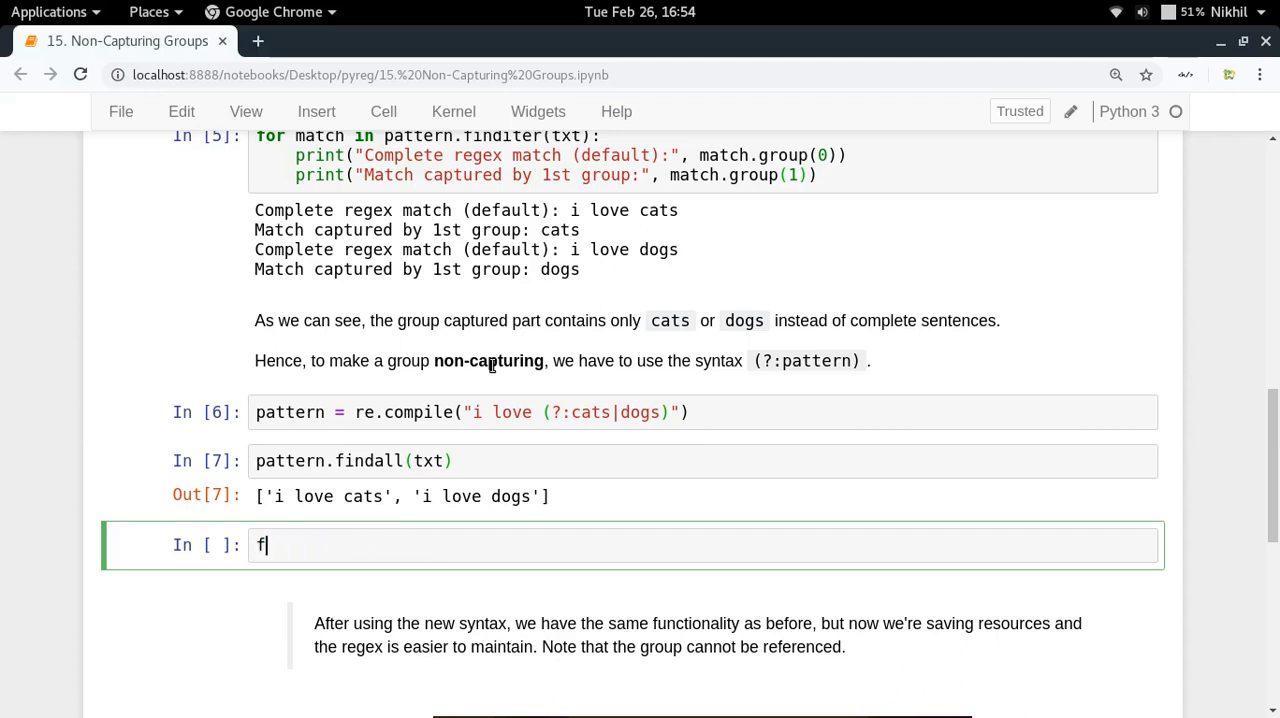
pyautogui.write('or match in pattern')
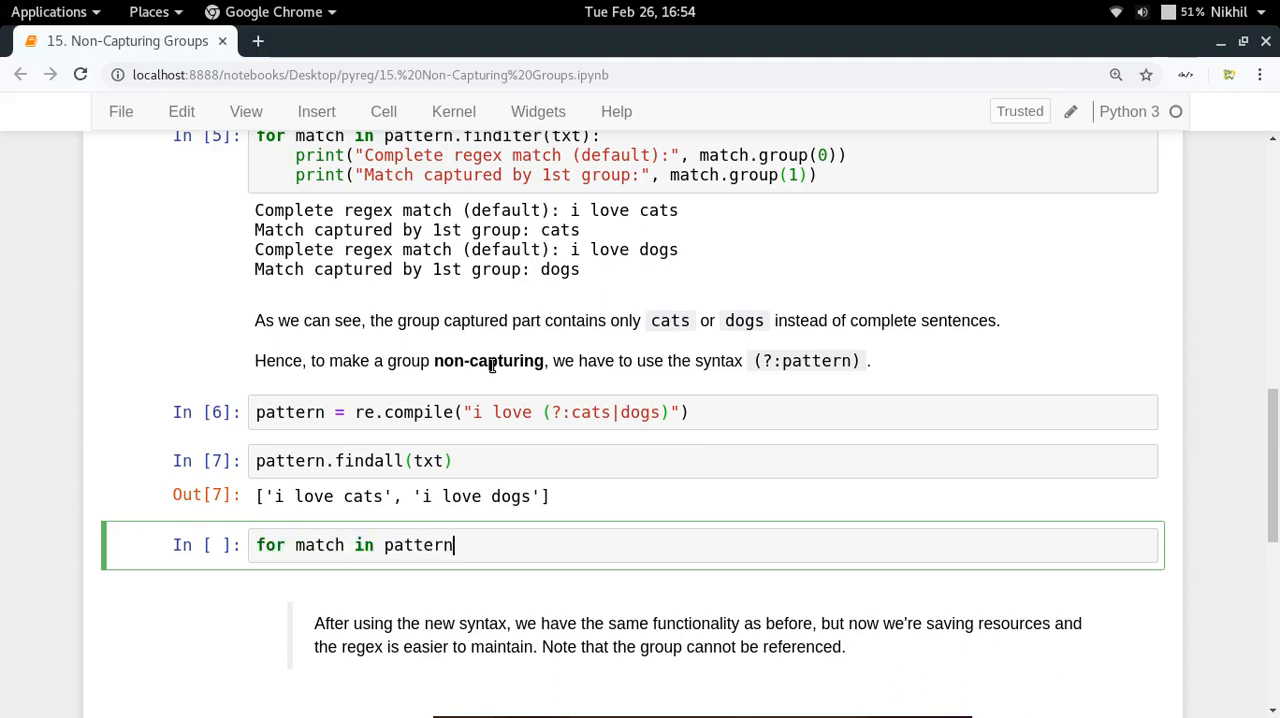
pyautogui.write('.find')
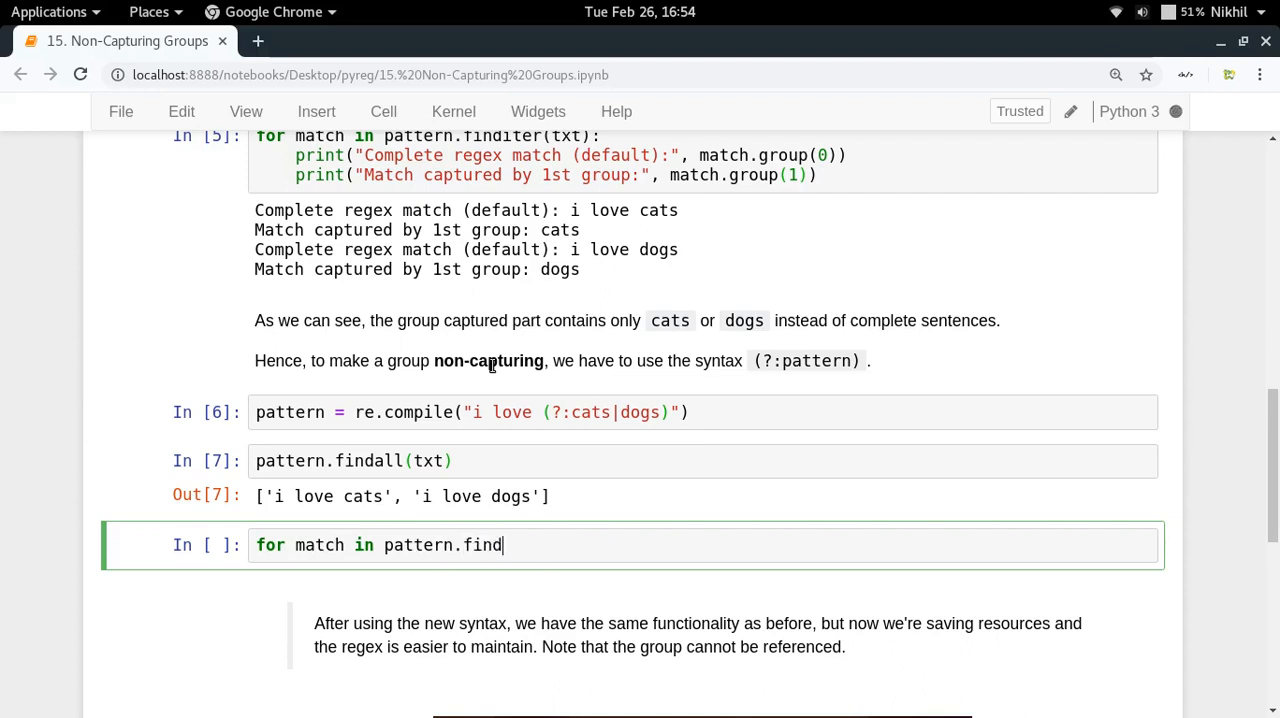
pyautogui.write('i')
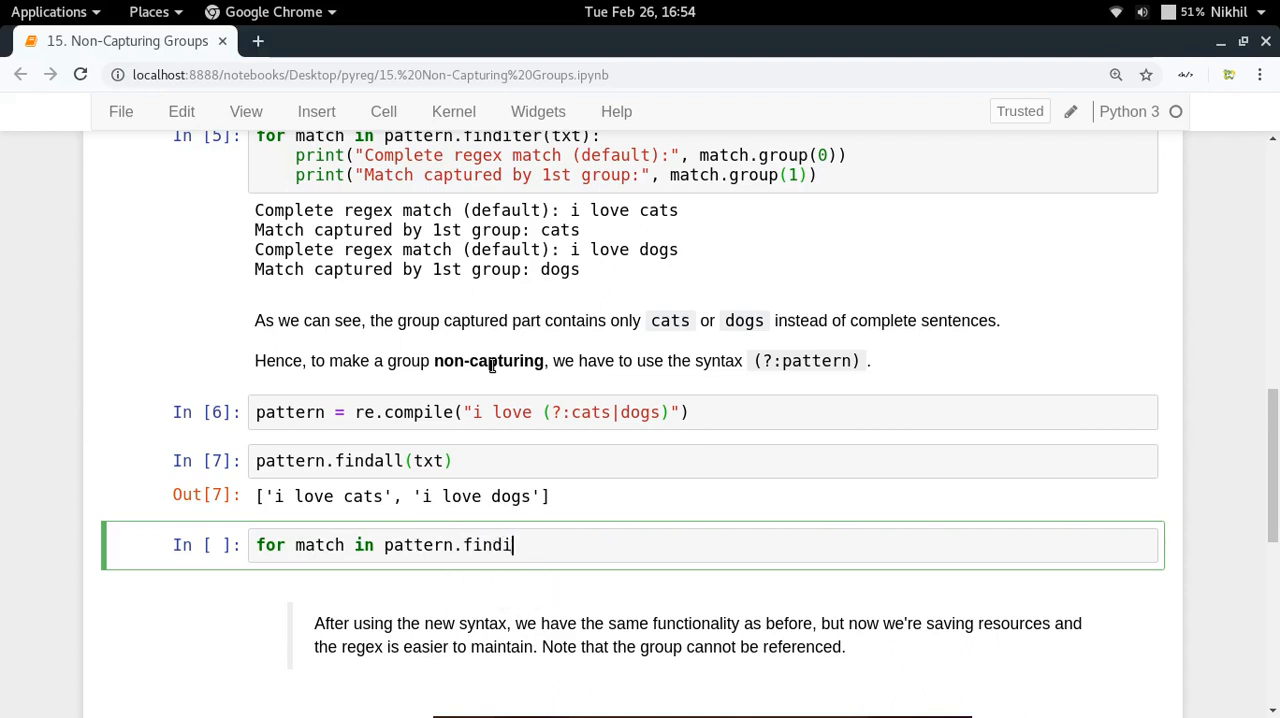
pyautogui.write('ter(t')
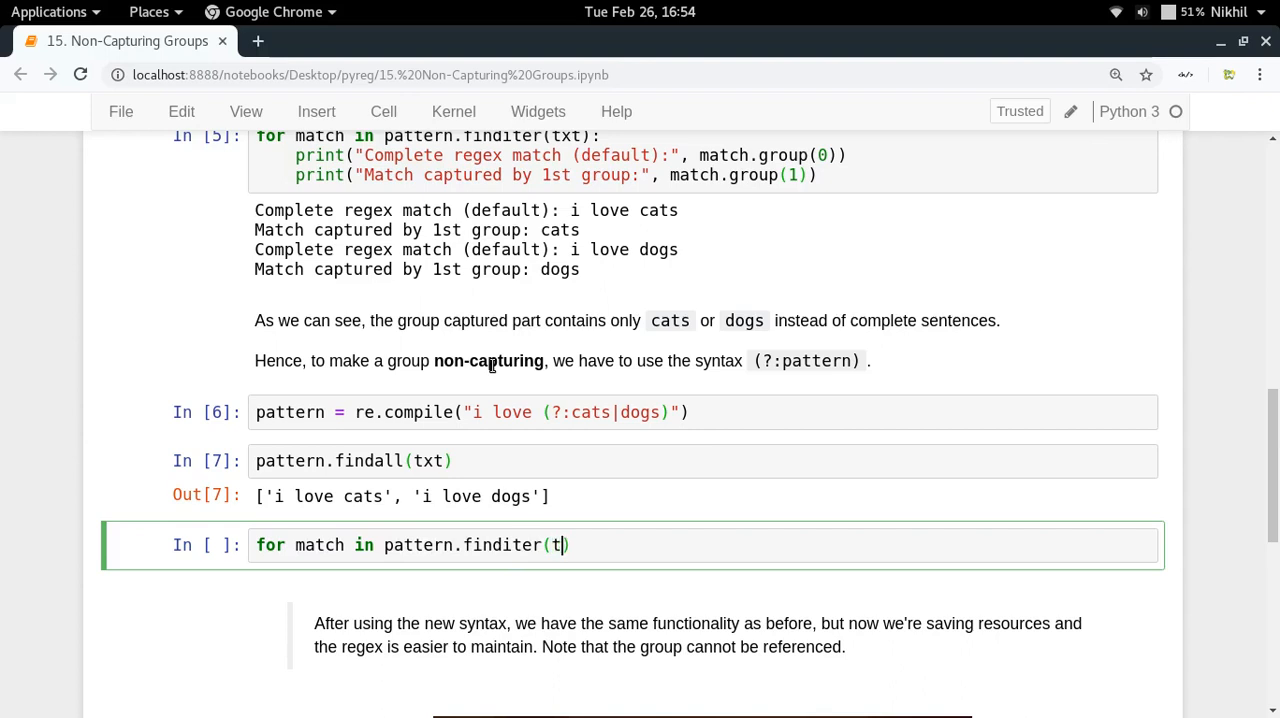
pyautogui.write('xt):')
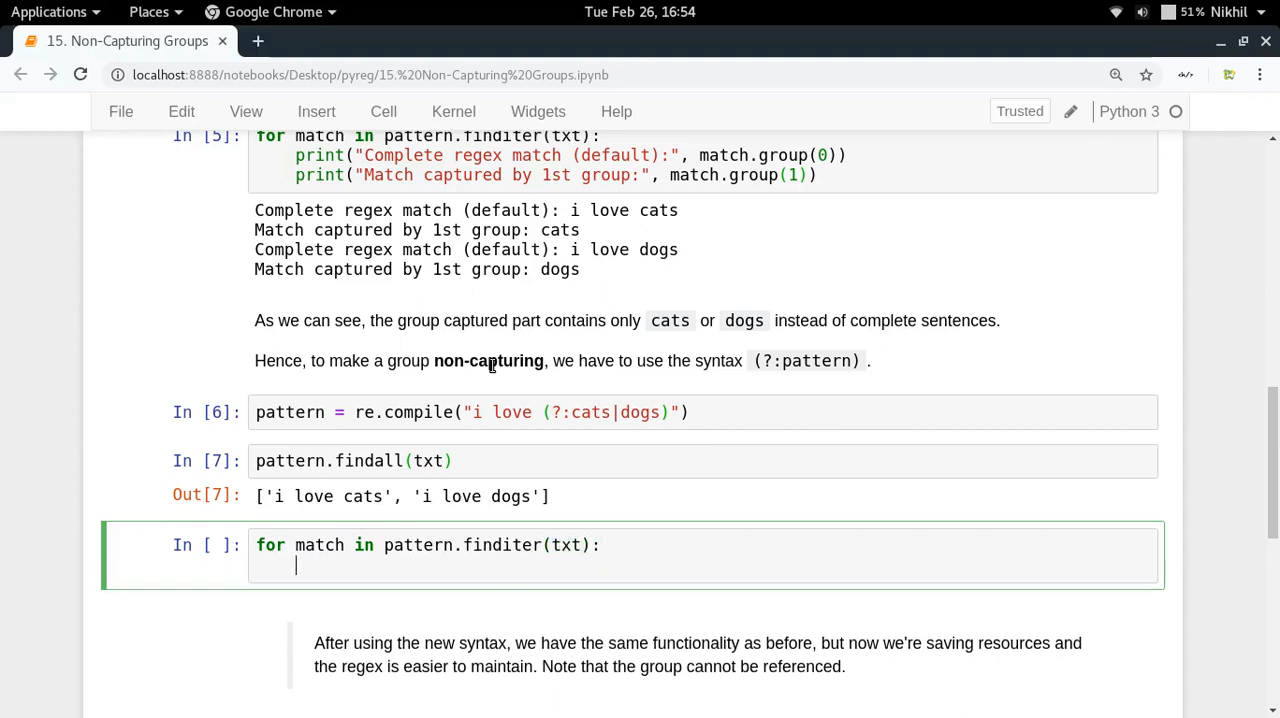
# Print match.group(0) inside the loop and run it, giving 'i love cats' and 'i love dogs'
pyautogui.write('print(')
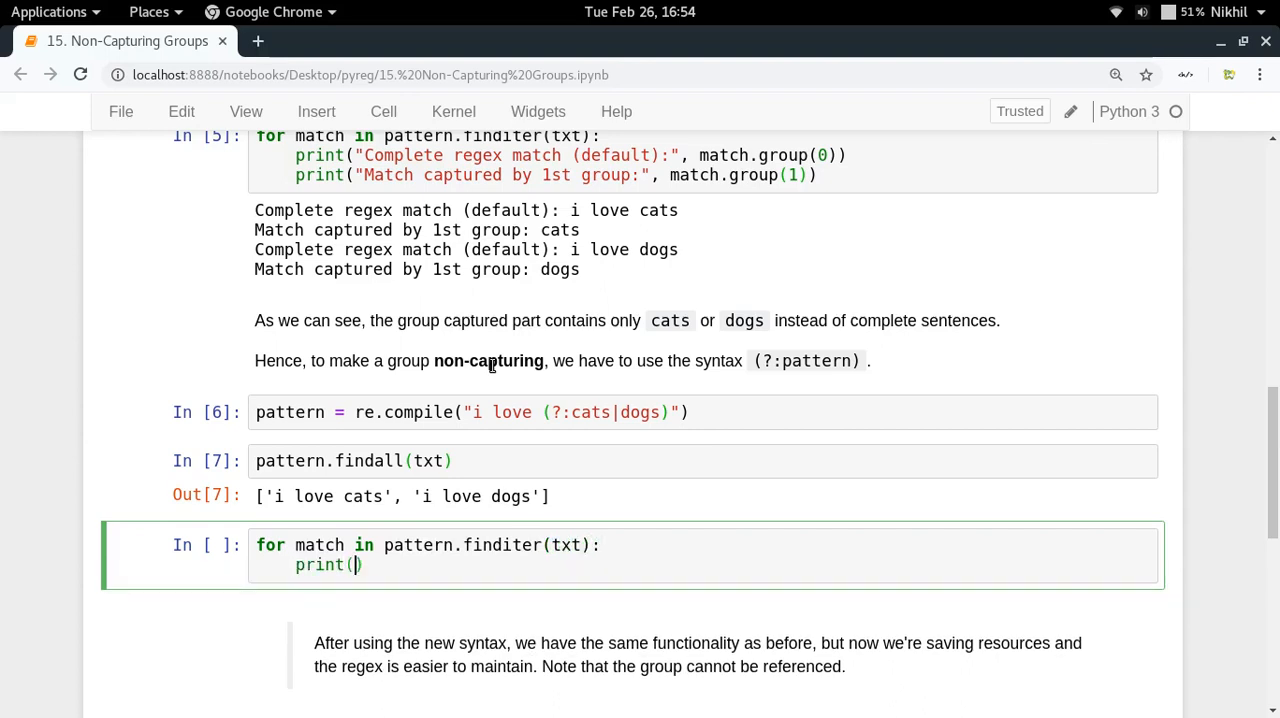
pyautogui.write('match')
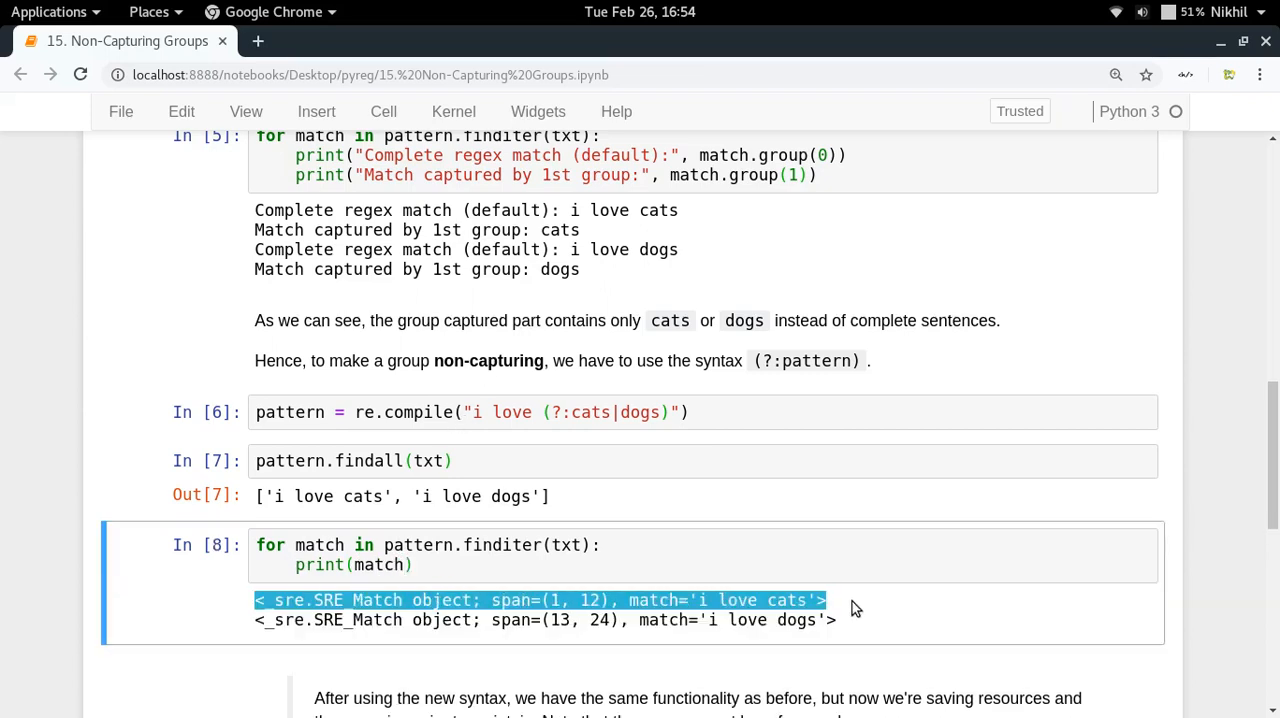
pyautogui.scroll(3)
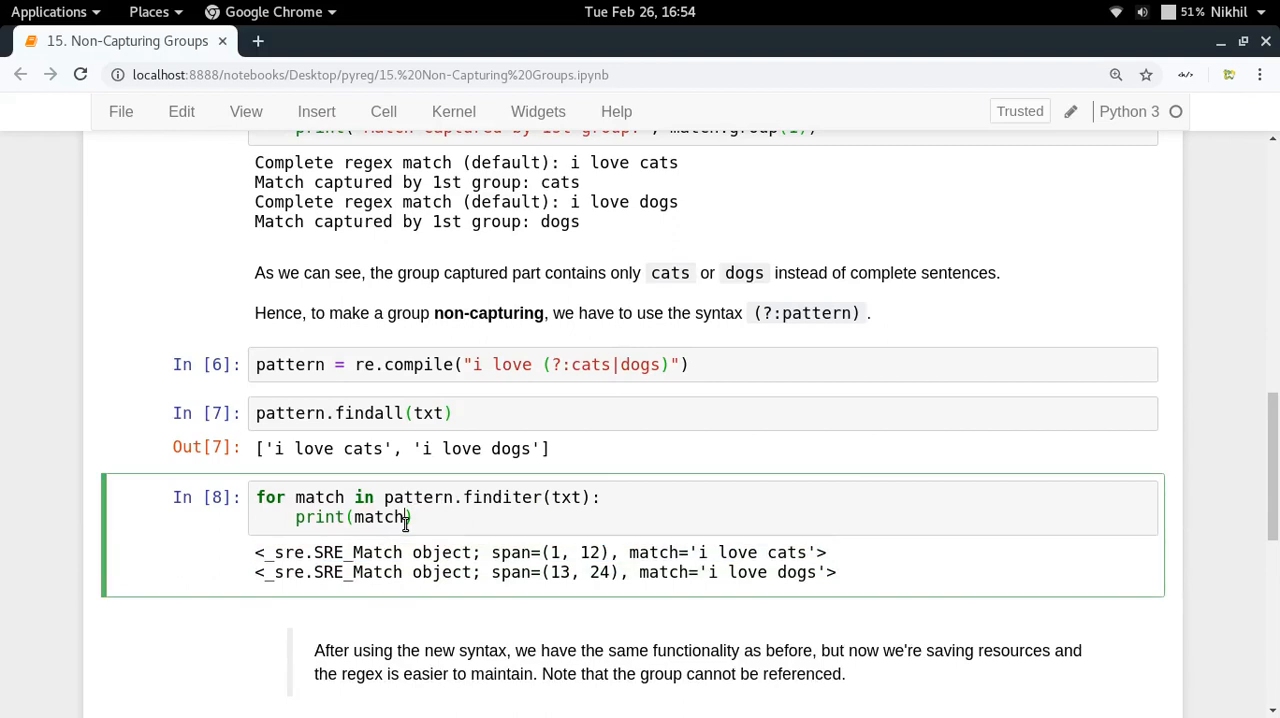
pyautogui.write('groups(')
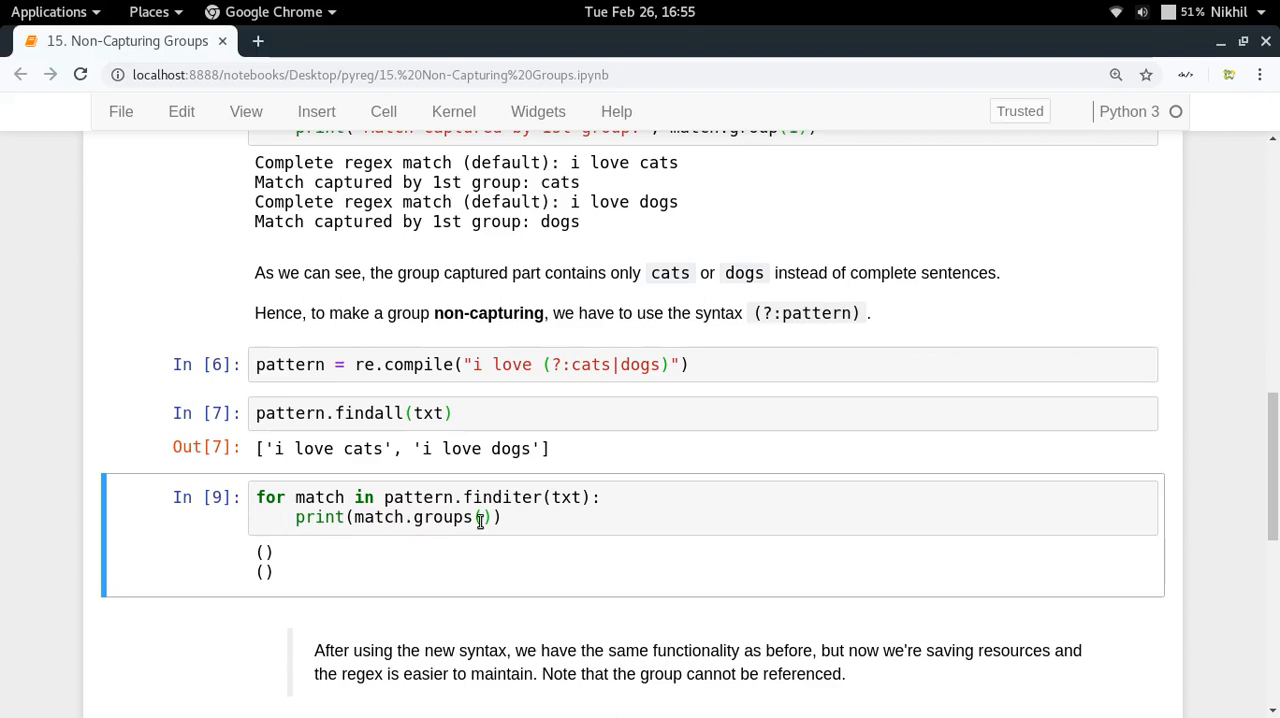
pyautogui.press('ctrl+s')
pyautogui.write('0')
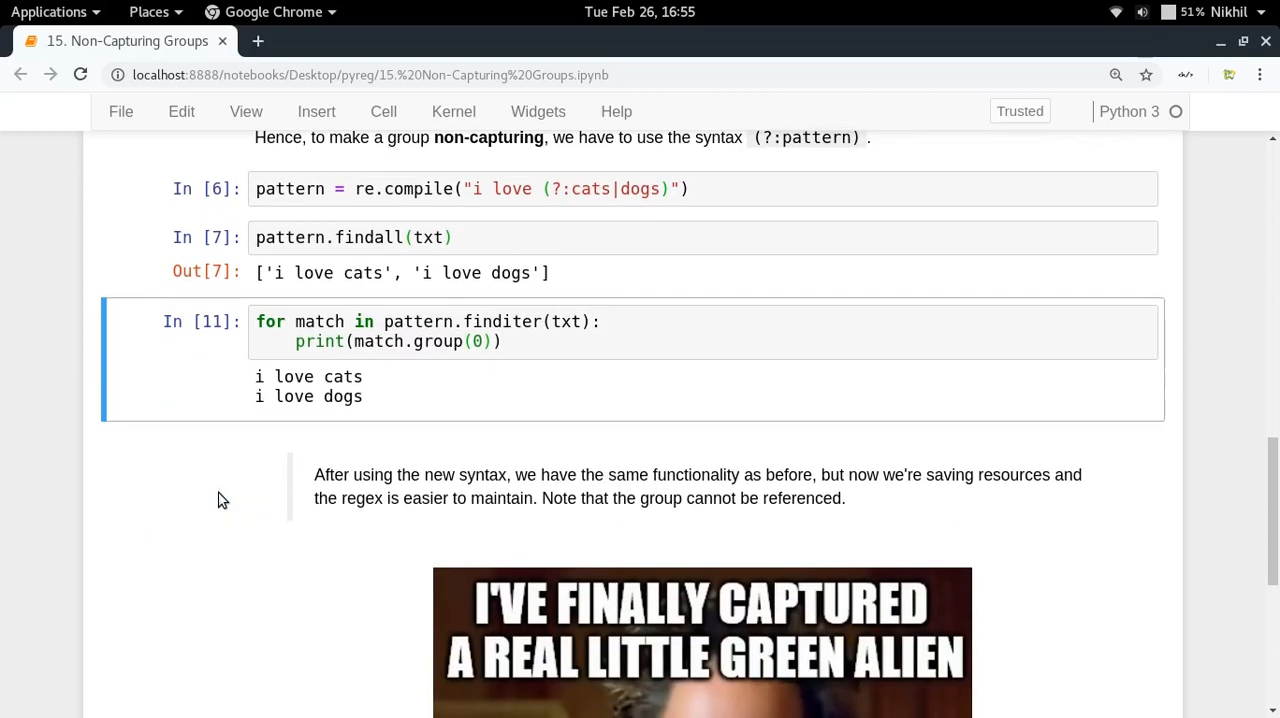
pyautogui.scroll(3)
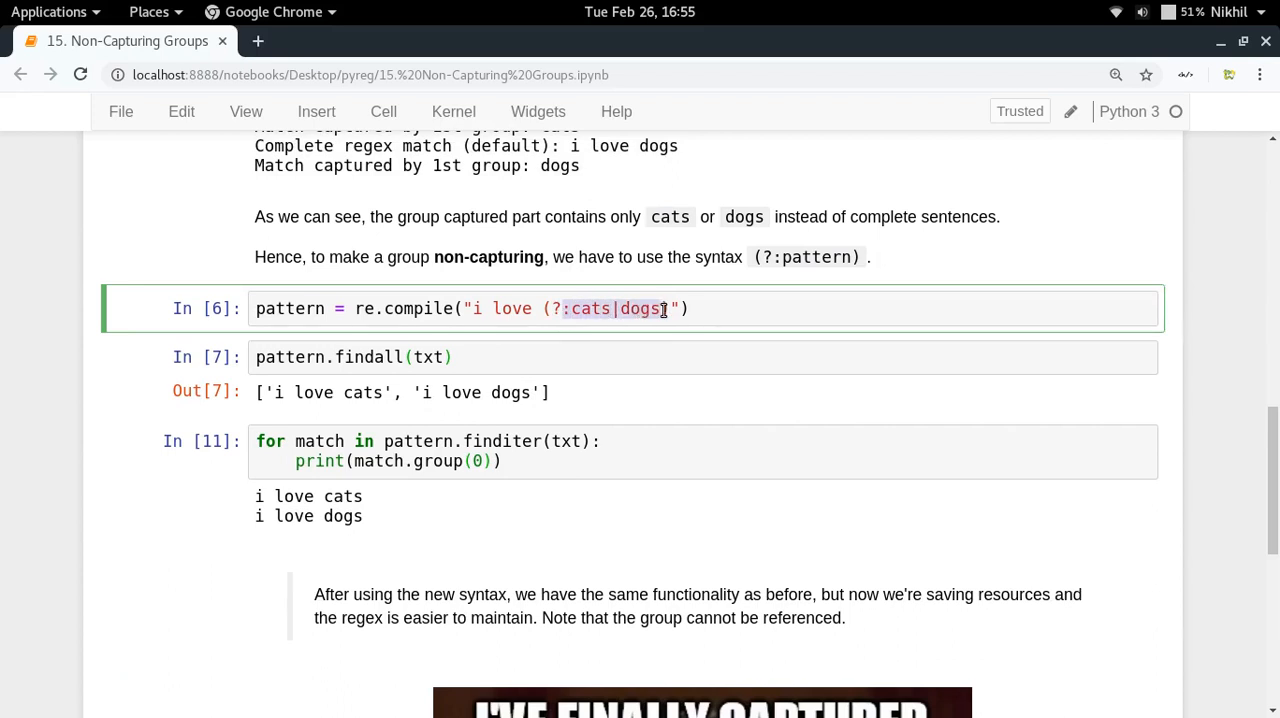
pyautogui.click(350, 356)
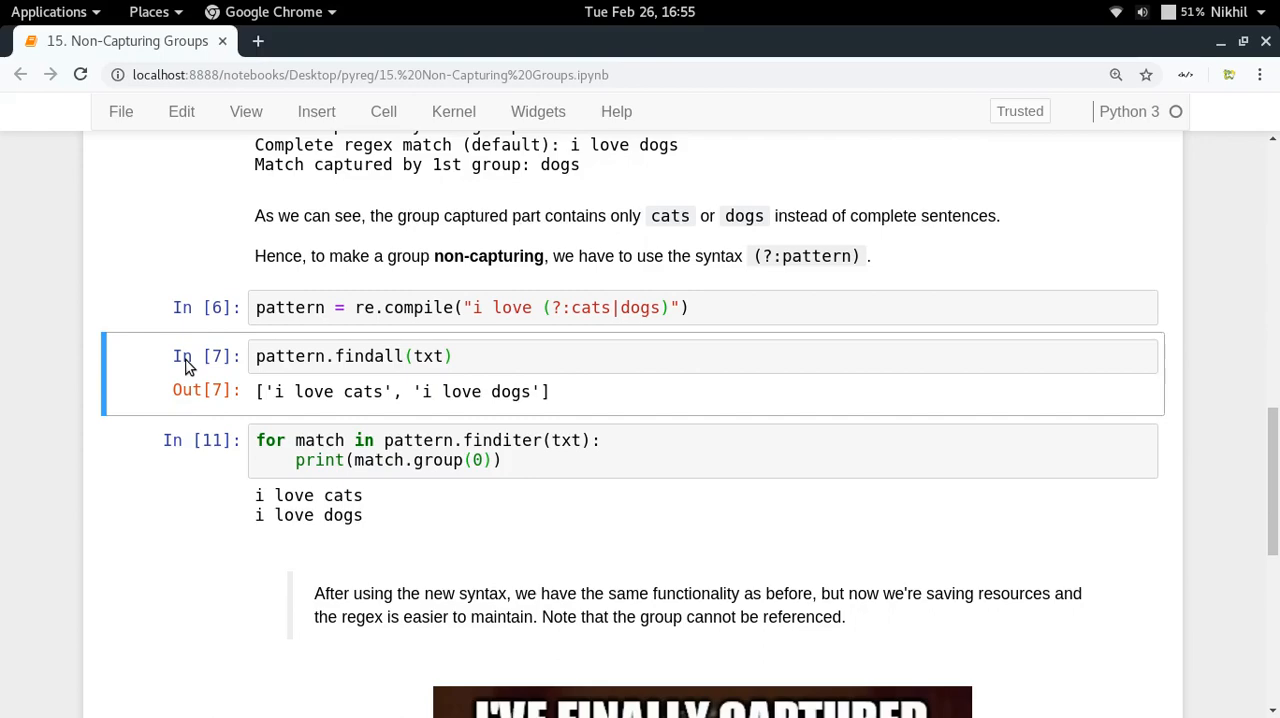
pyautogui.scroll(-3)
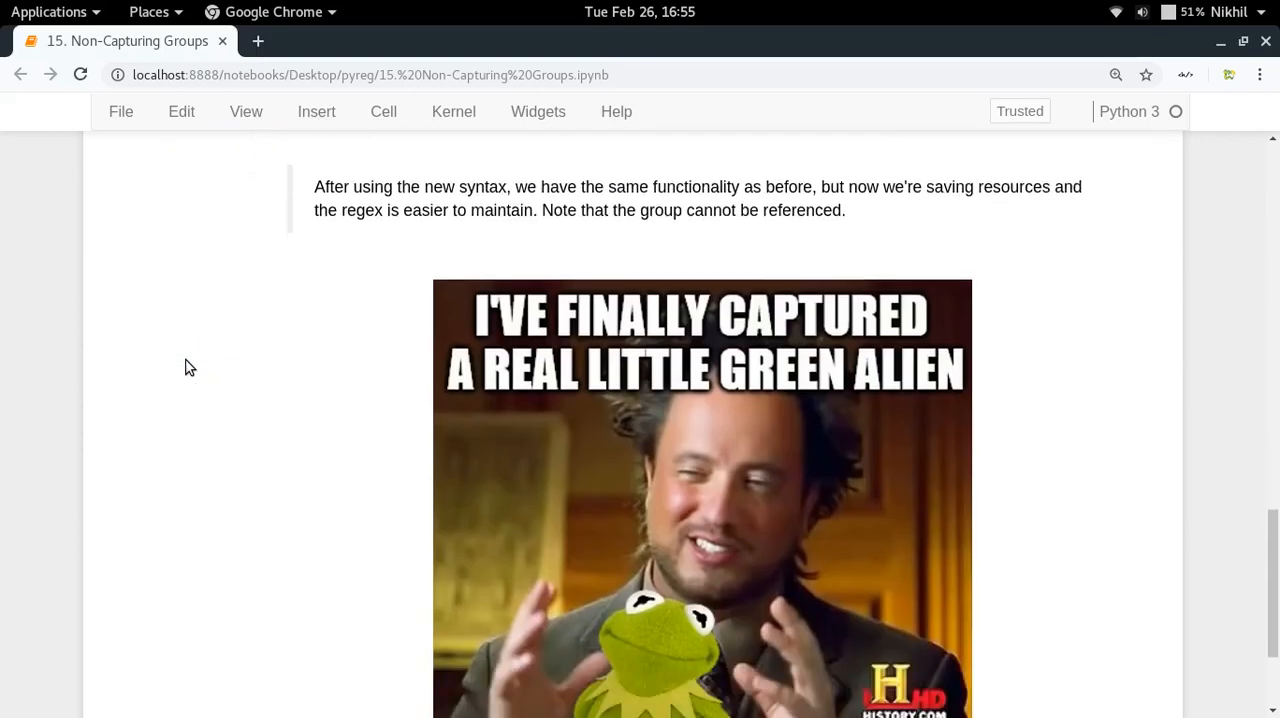
pyautogui.scroll(-3)
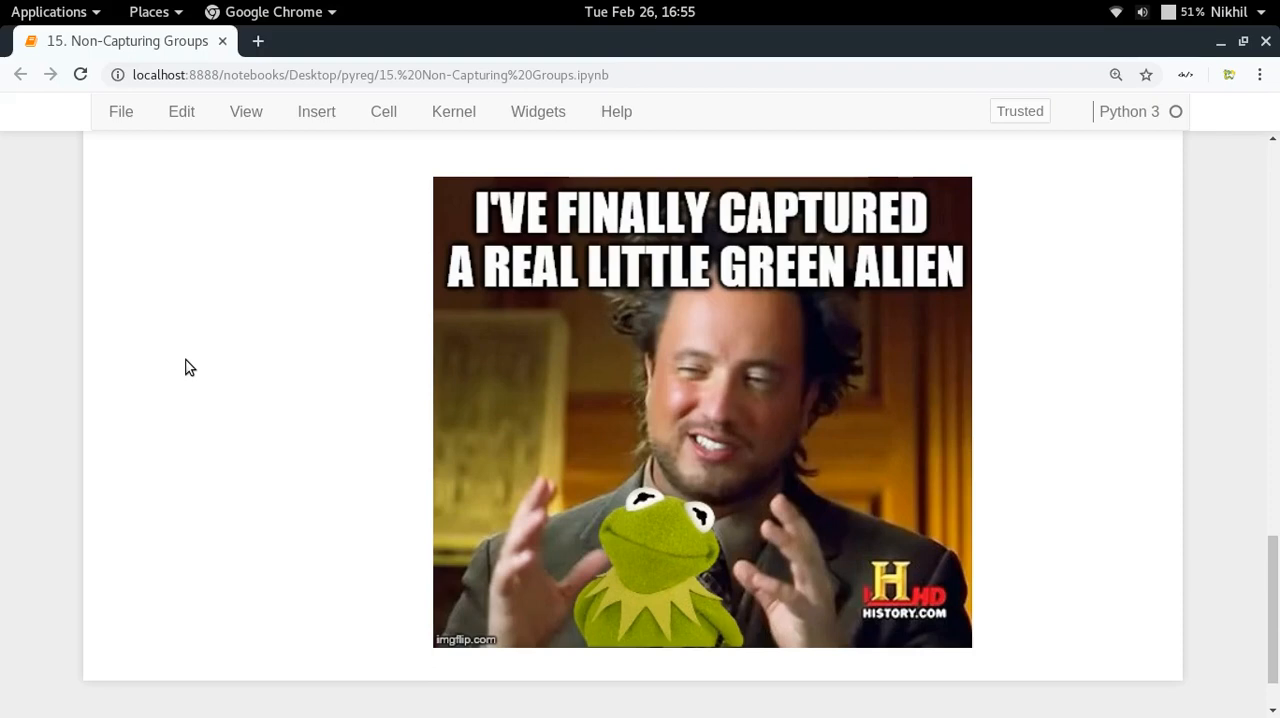